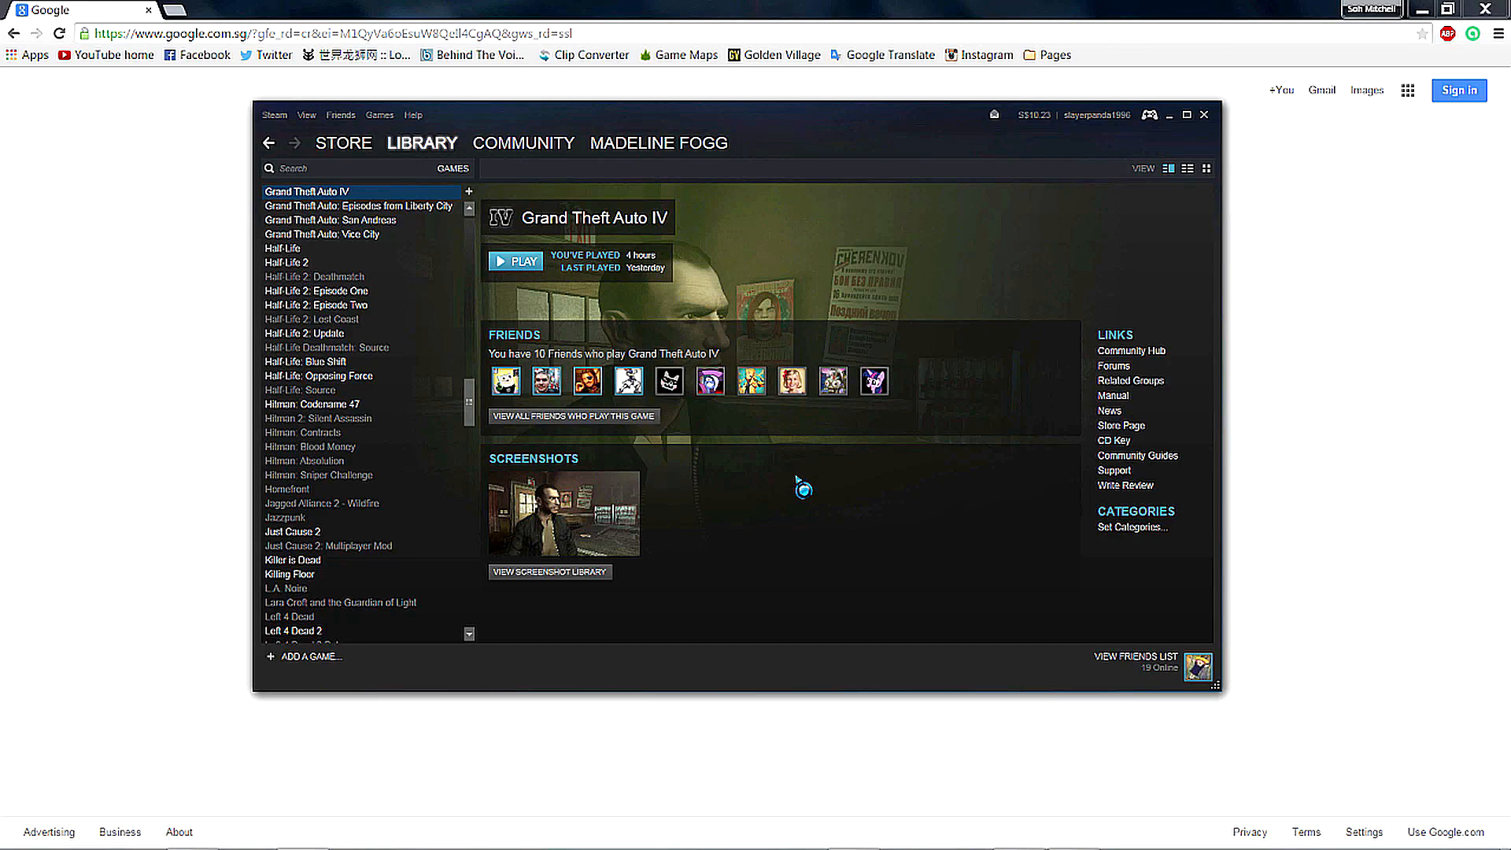
pyautogui.moveTo(740, 528)
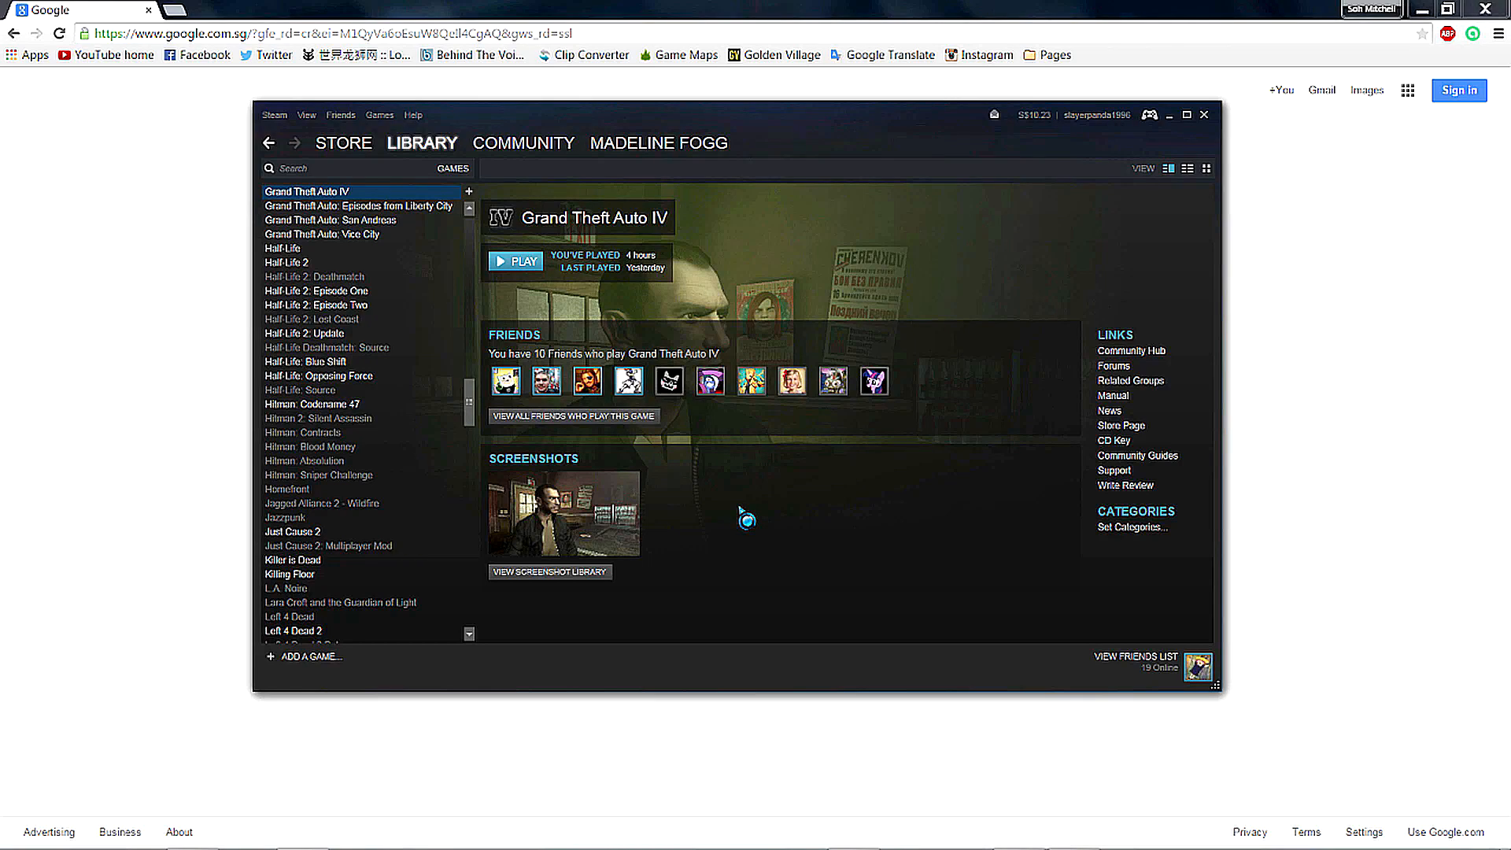
pyautogui.moveTo(841, 521)
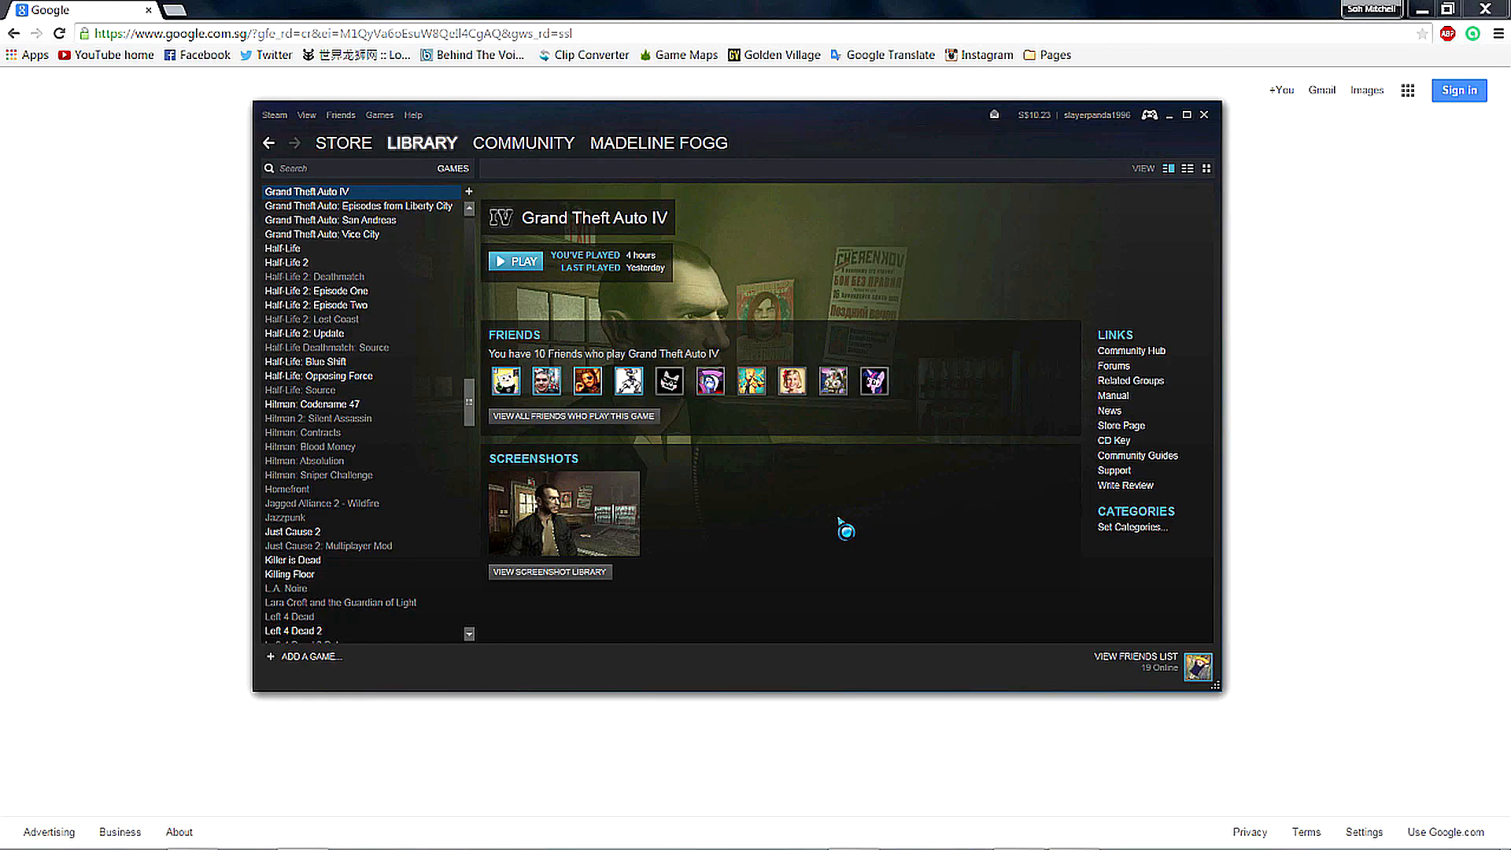
pyautogui.moveTo(1023, 484)
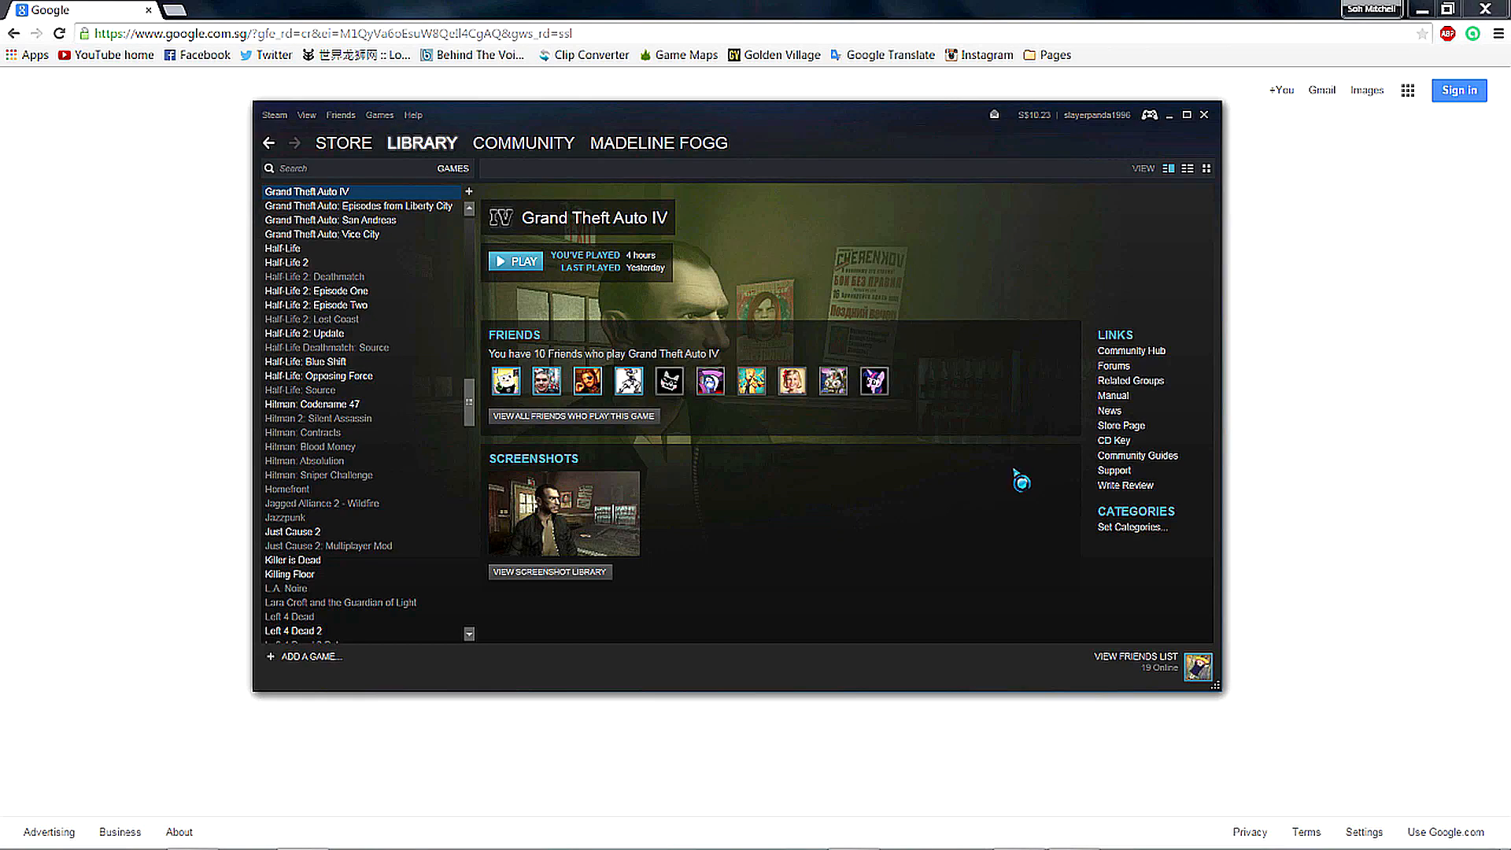
pyautogui.moveTo(896, 482)
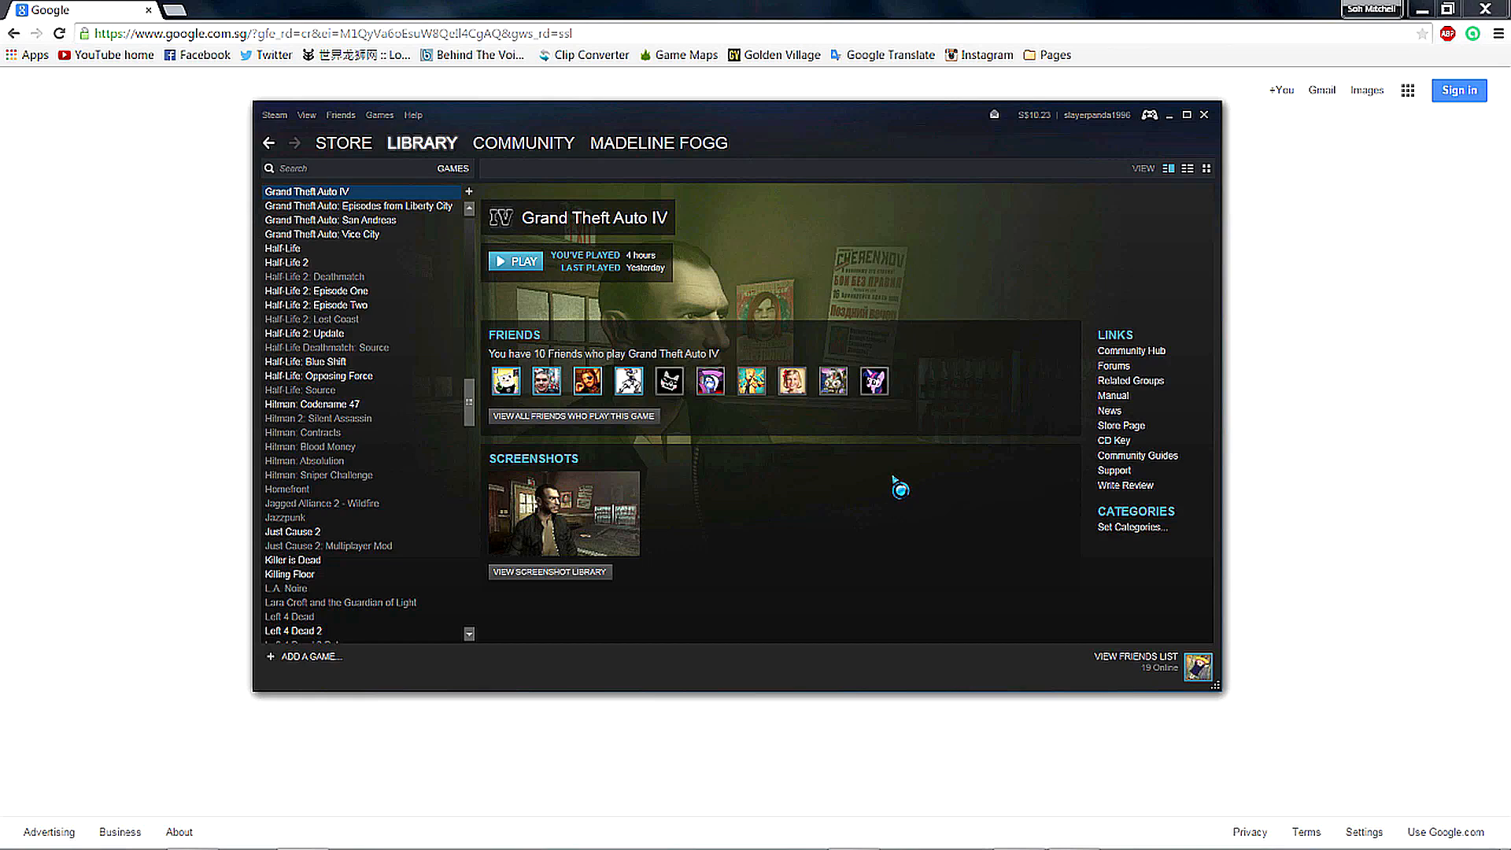
pyautogui.moveTo(717, 477)
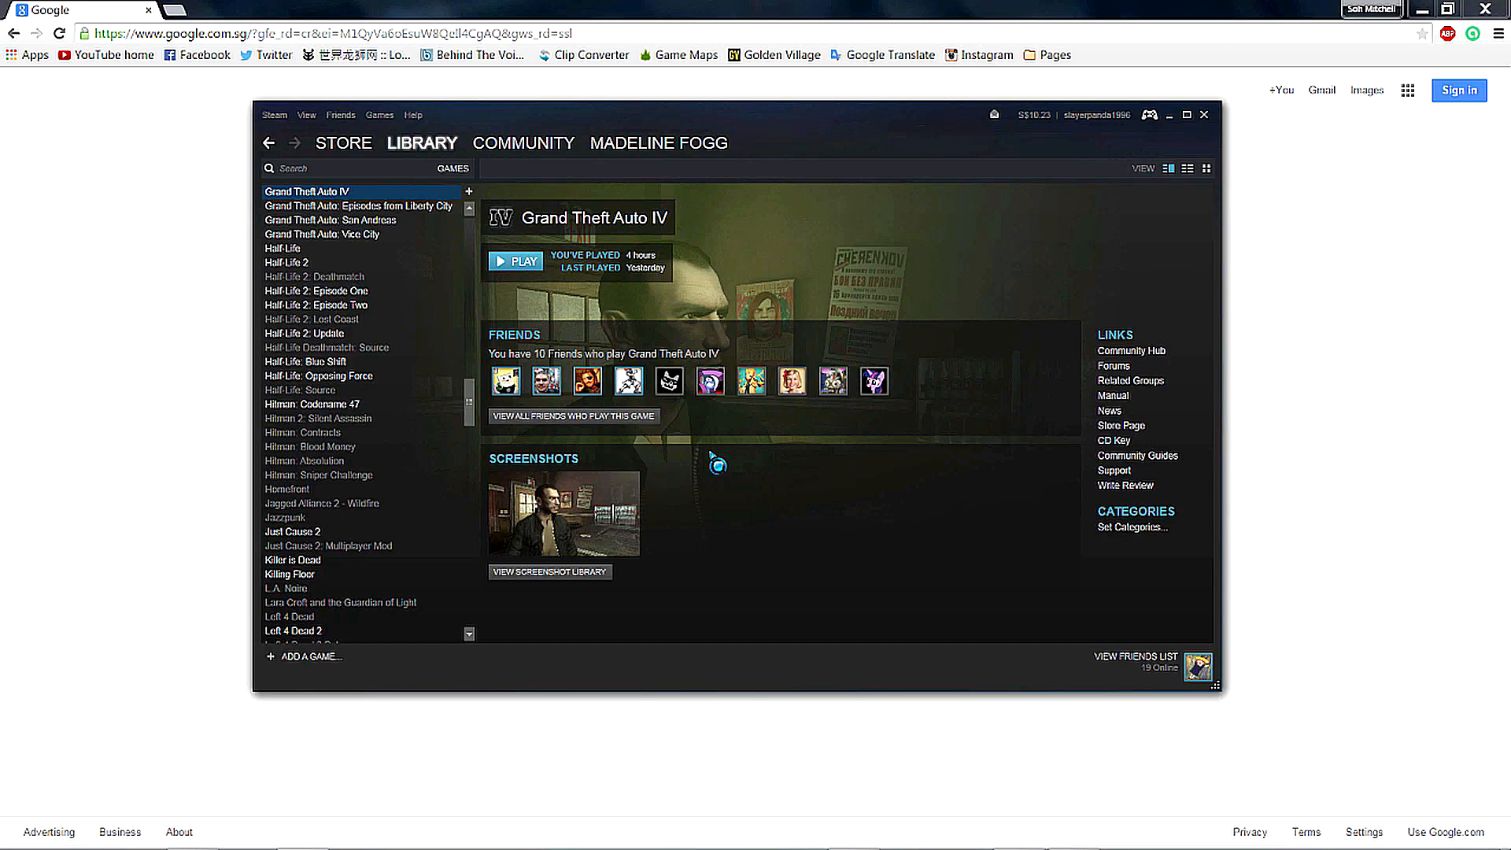
pyautogui.moveTo(724, 472)
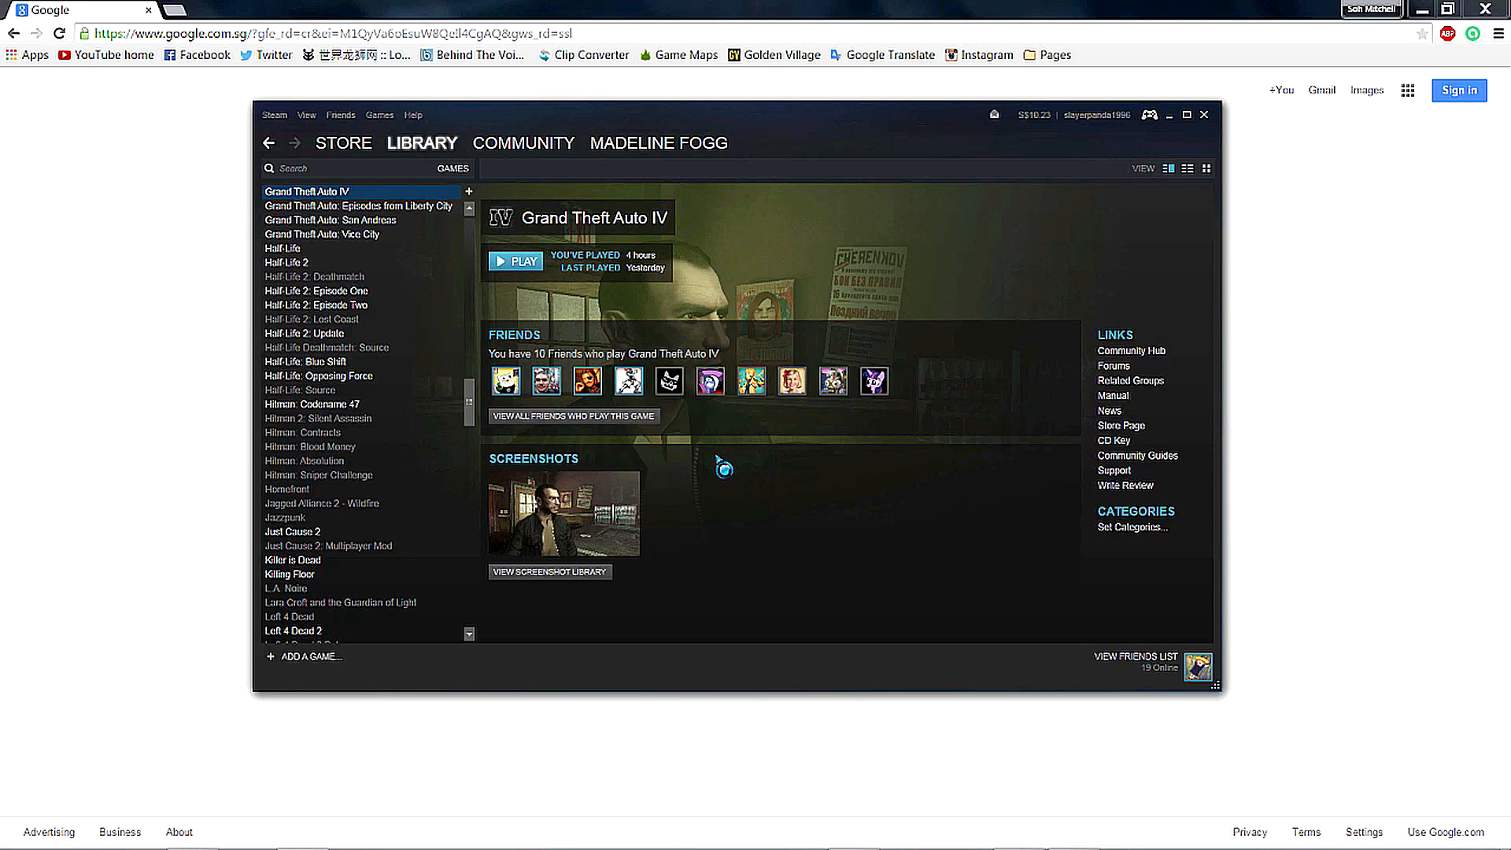
pyautogui.moveTo(725, 466)
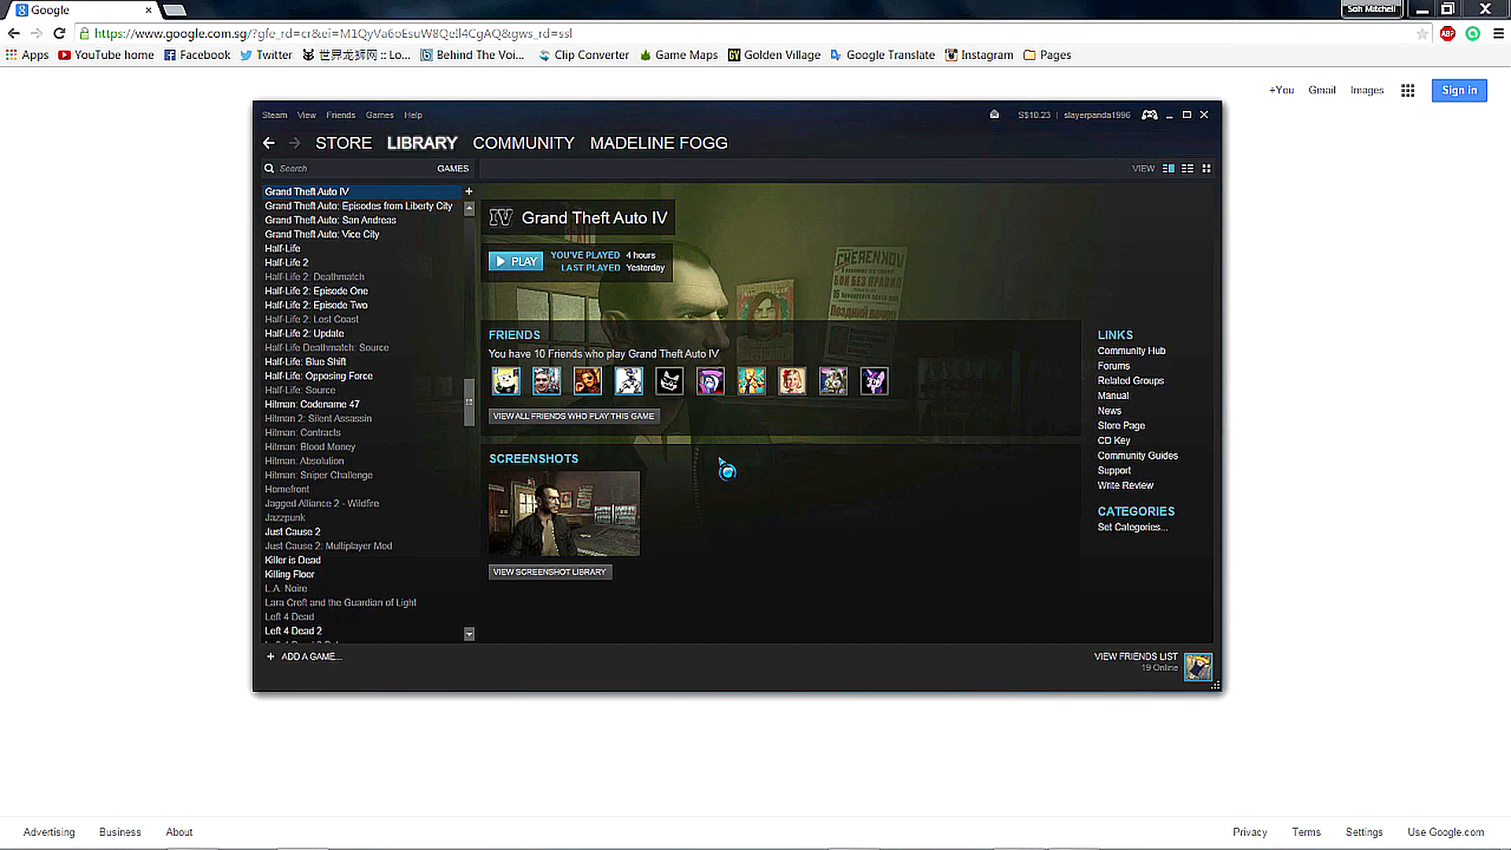
pyautogui.moveTo(841, 535)
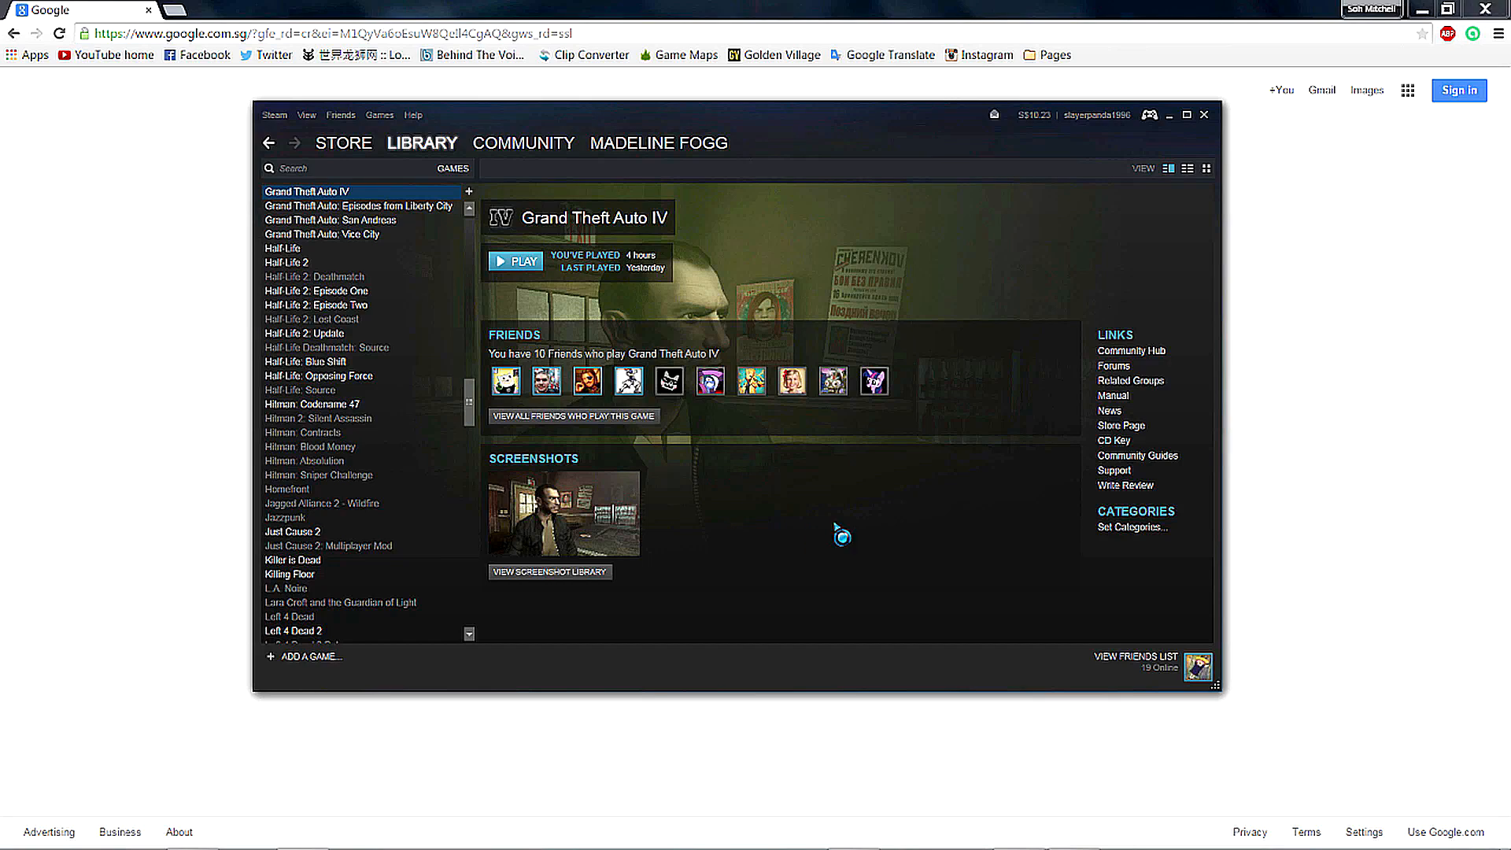
pyautogui.moveTo(1008, 415)
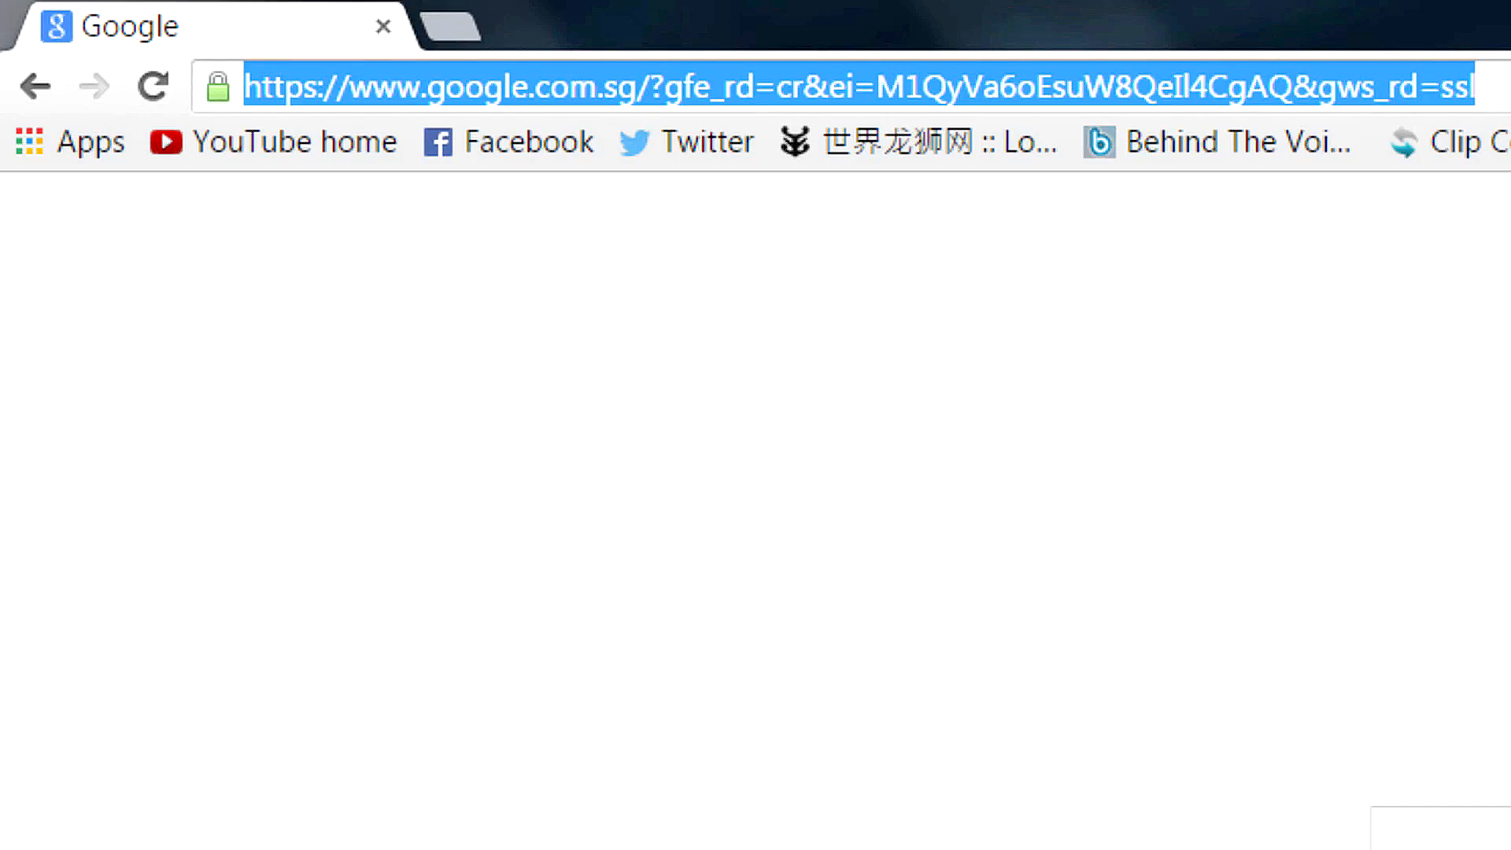
# - Navigate Chrome to the previously visited MediaFire xliveless folder page
pyautogui.write('wwww.mediafire')
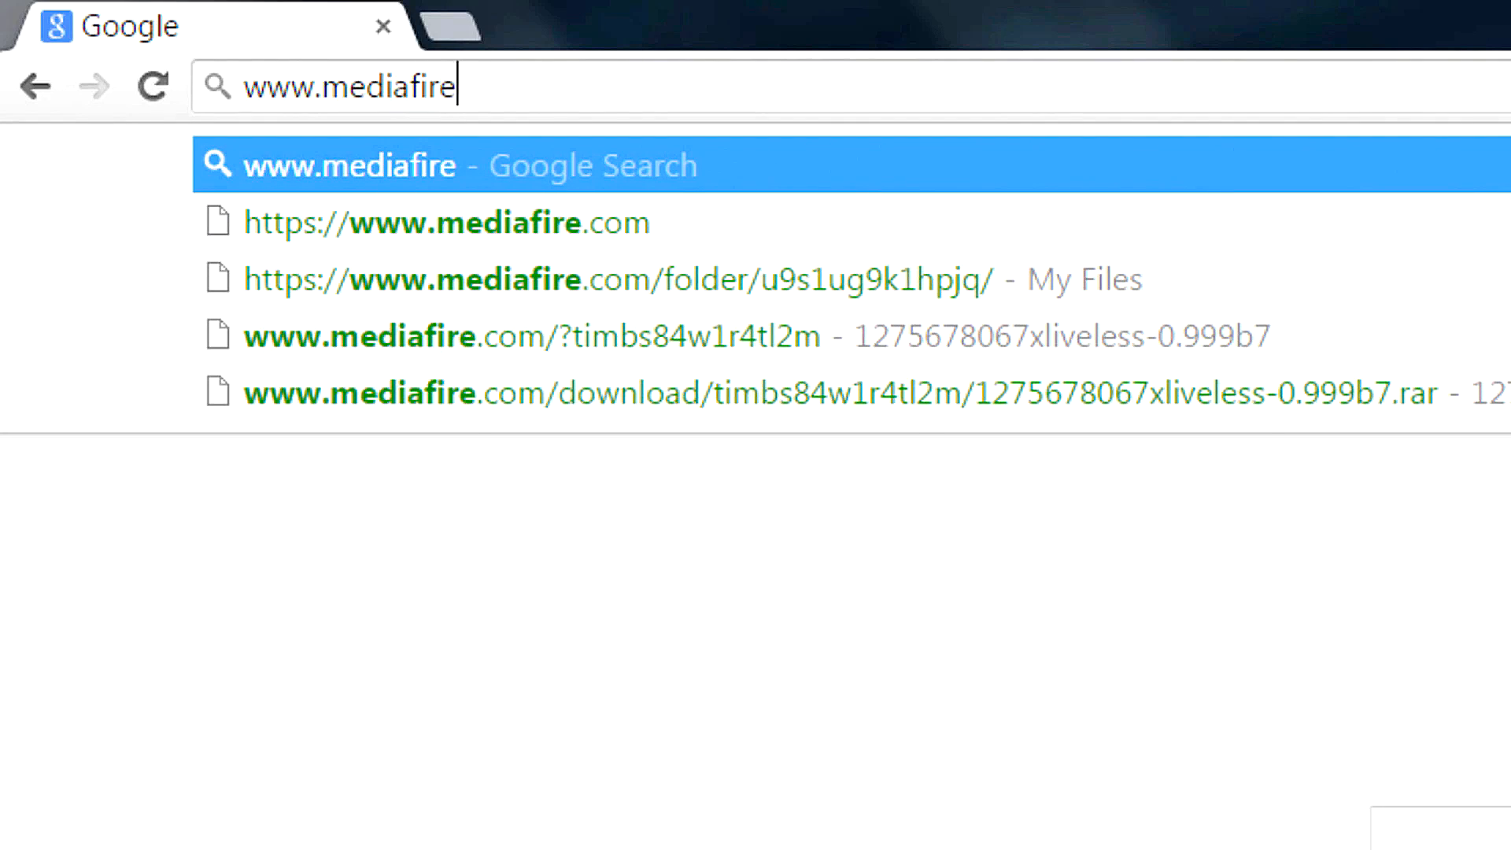
pyautogui.press('Down')
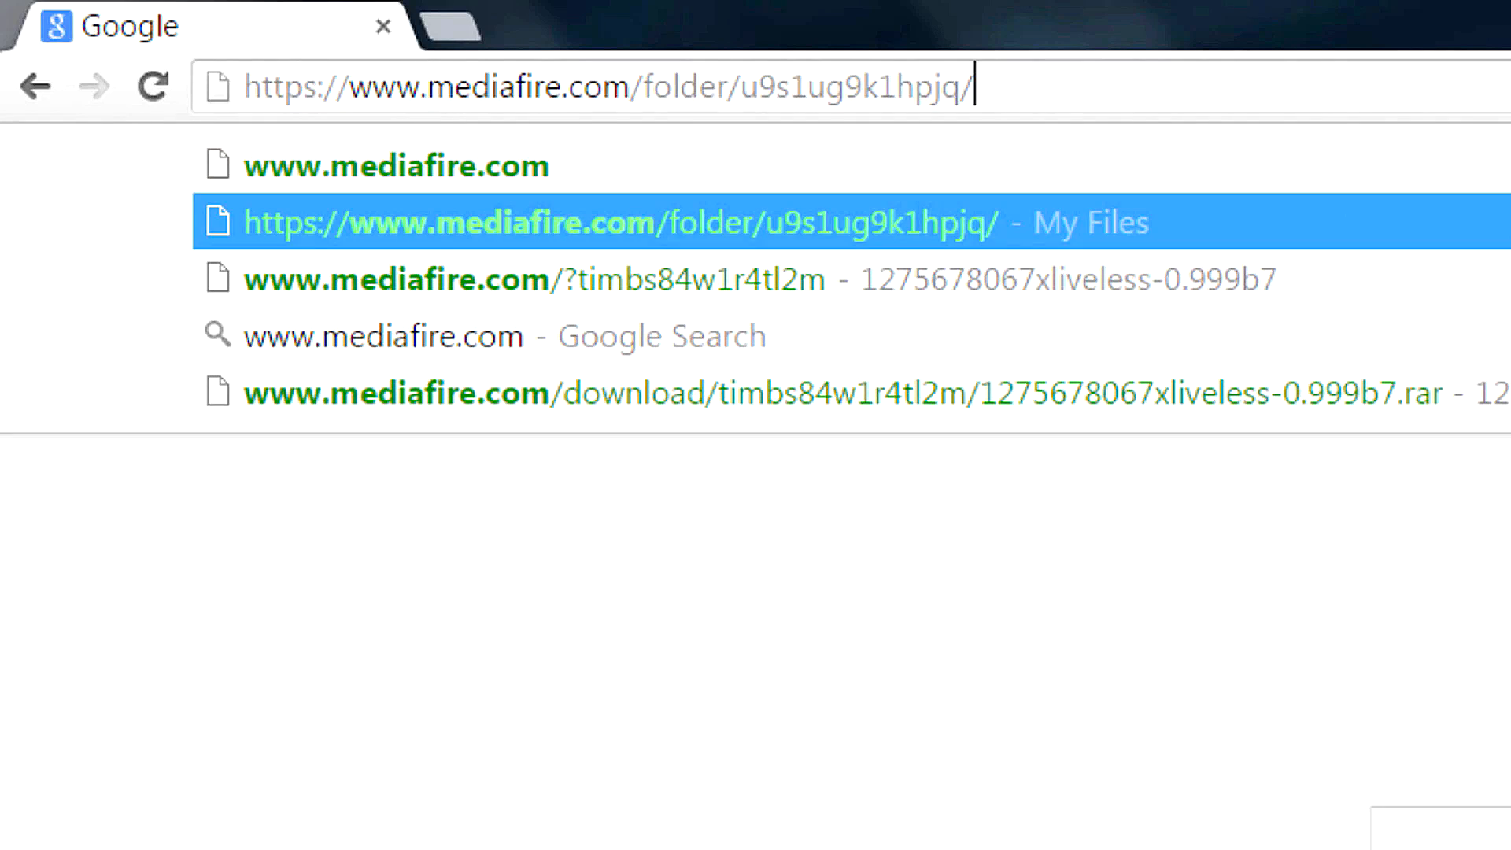
pyautogui.click(406, 280)
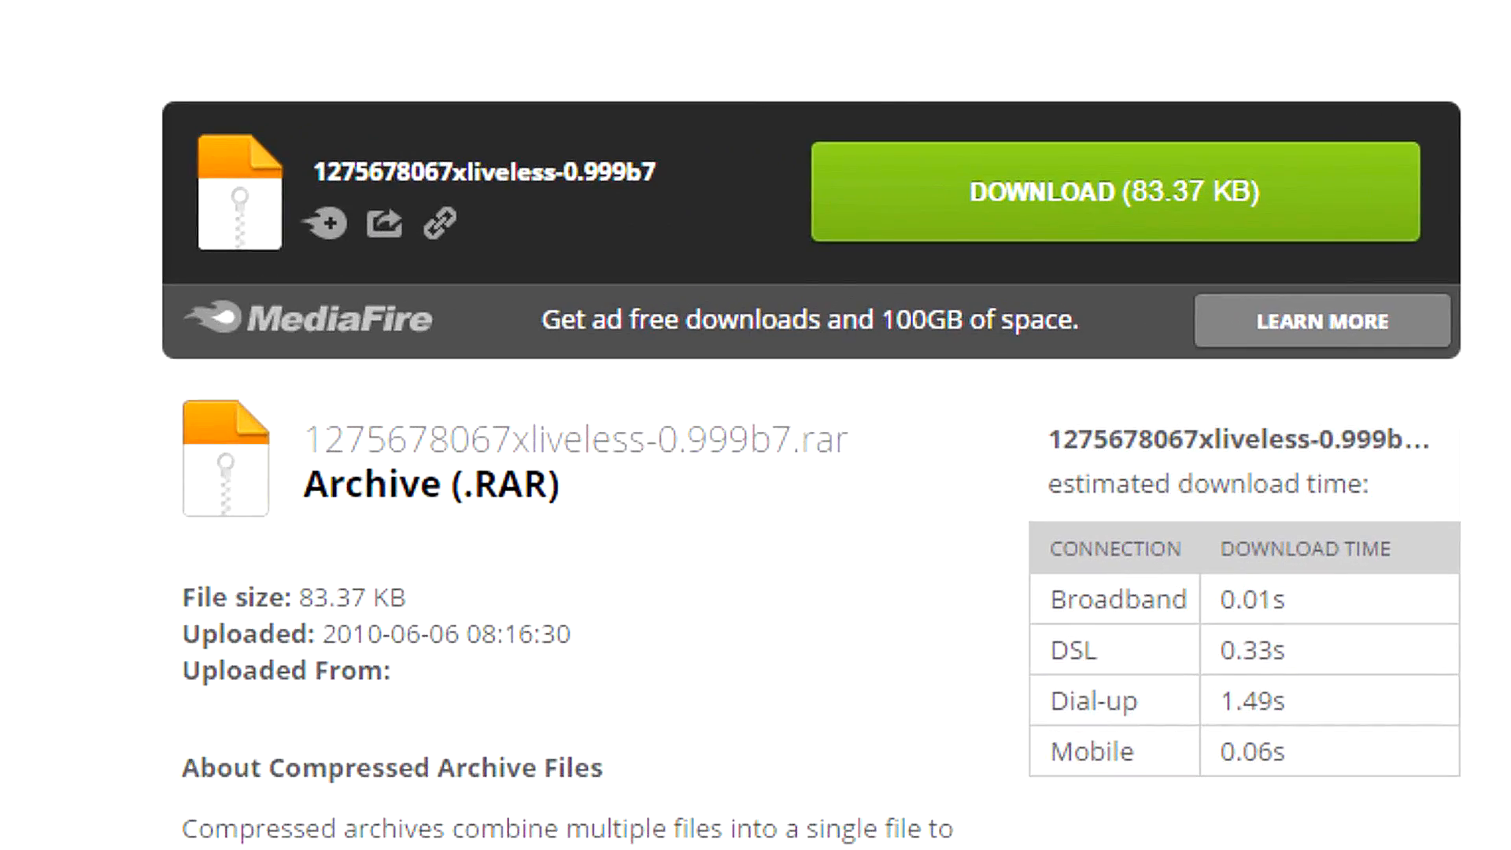
# - Download the xliveless archive and save it to the Desktop
pyautogui.click(1114, 191)
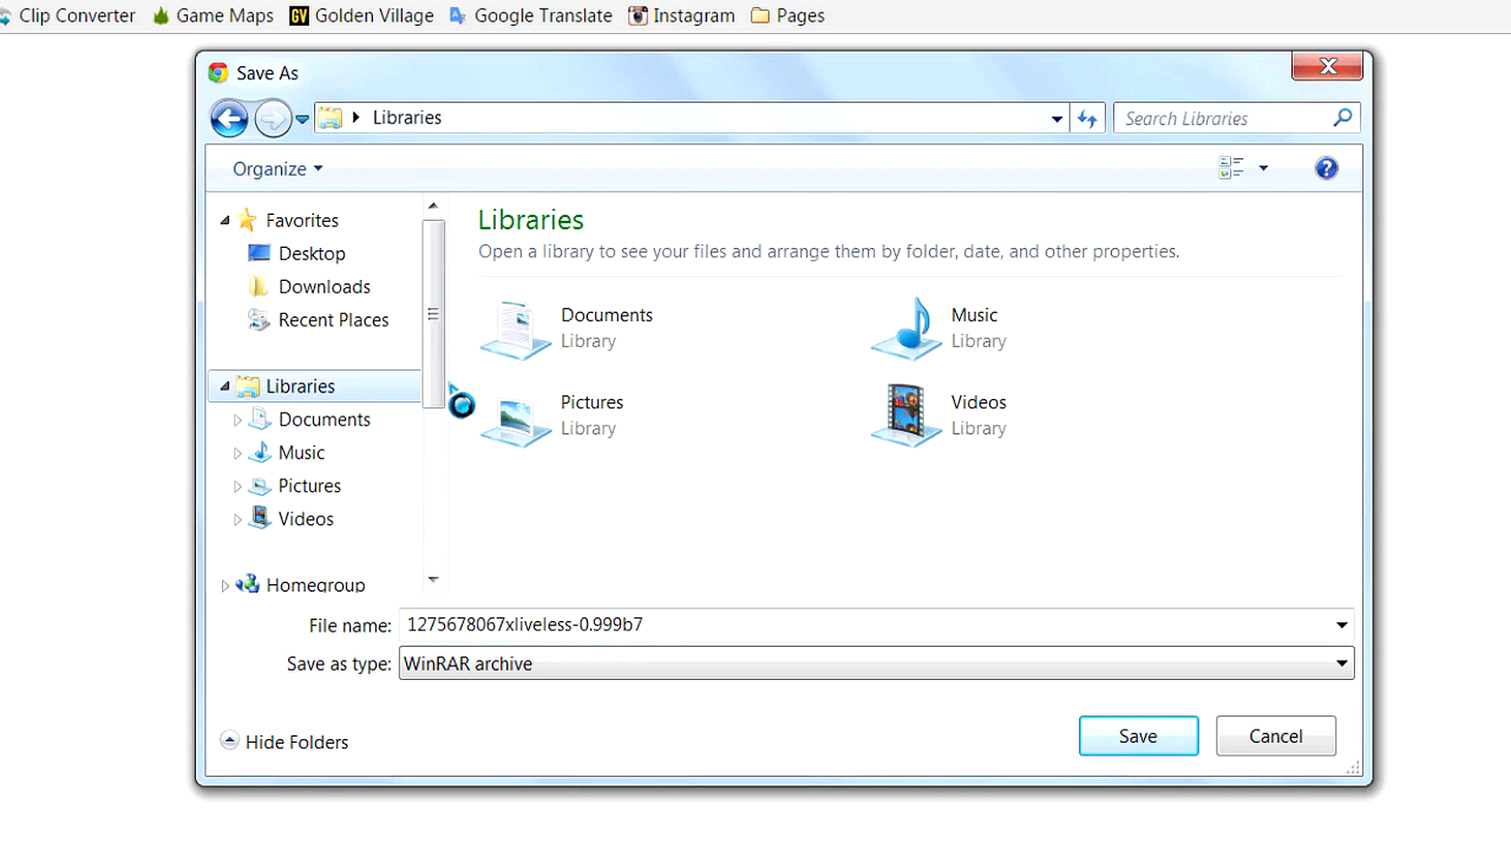
pyautogui.click(312, 253)
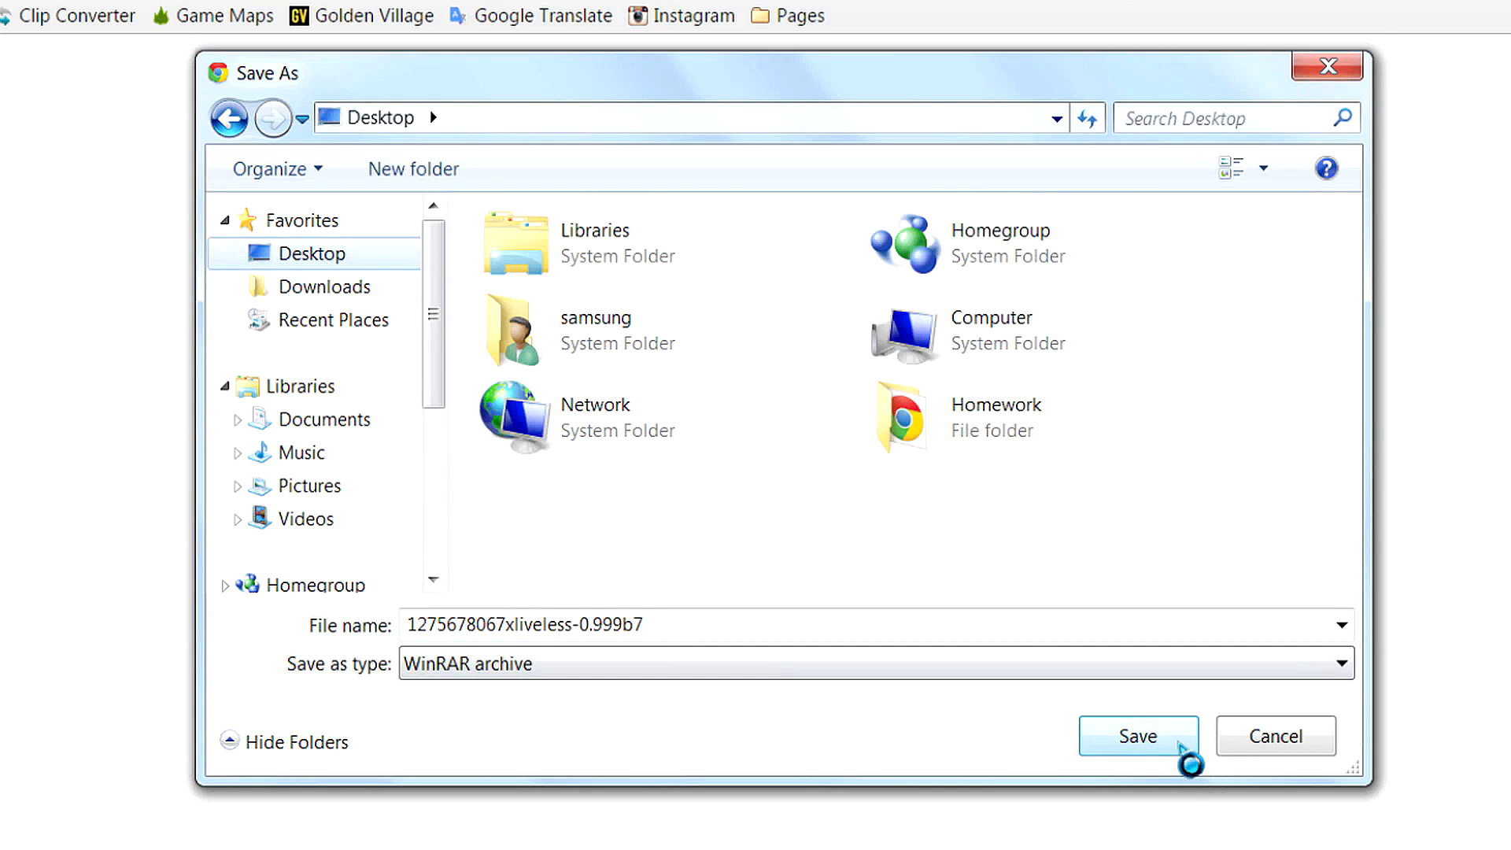
pyautogui.click(1139, 737)
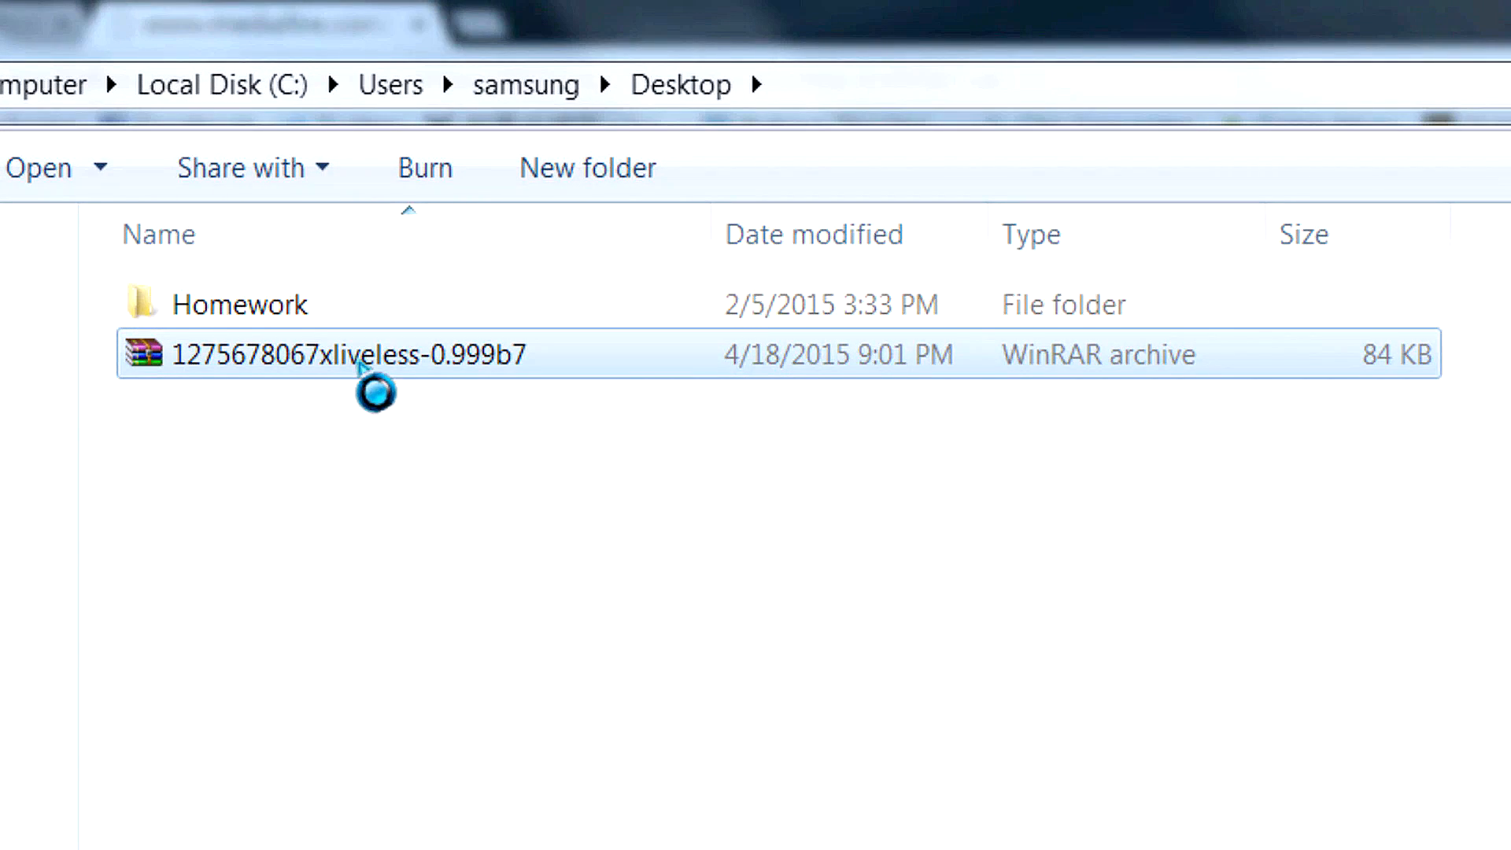
# - Extract the xliveless RAR on the Desktop so xlive.dll and xlive_d.dll appear there
pyautogui.rightClick(362, 366)
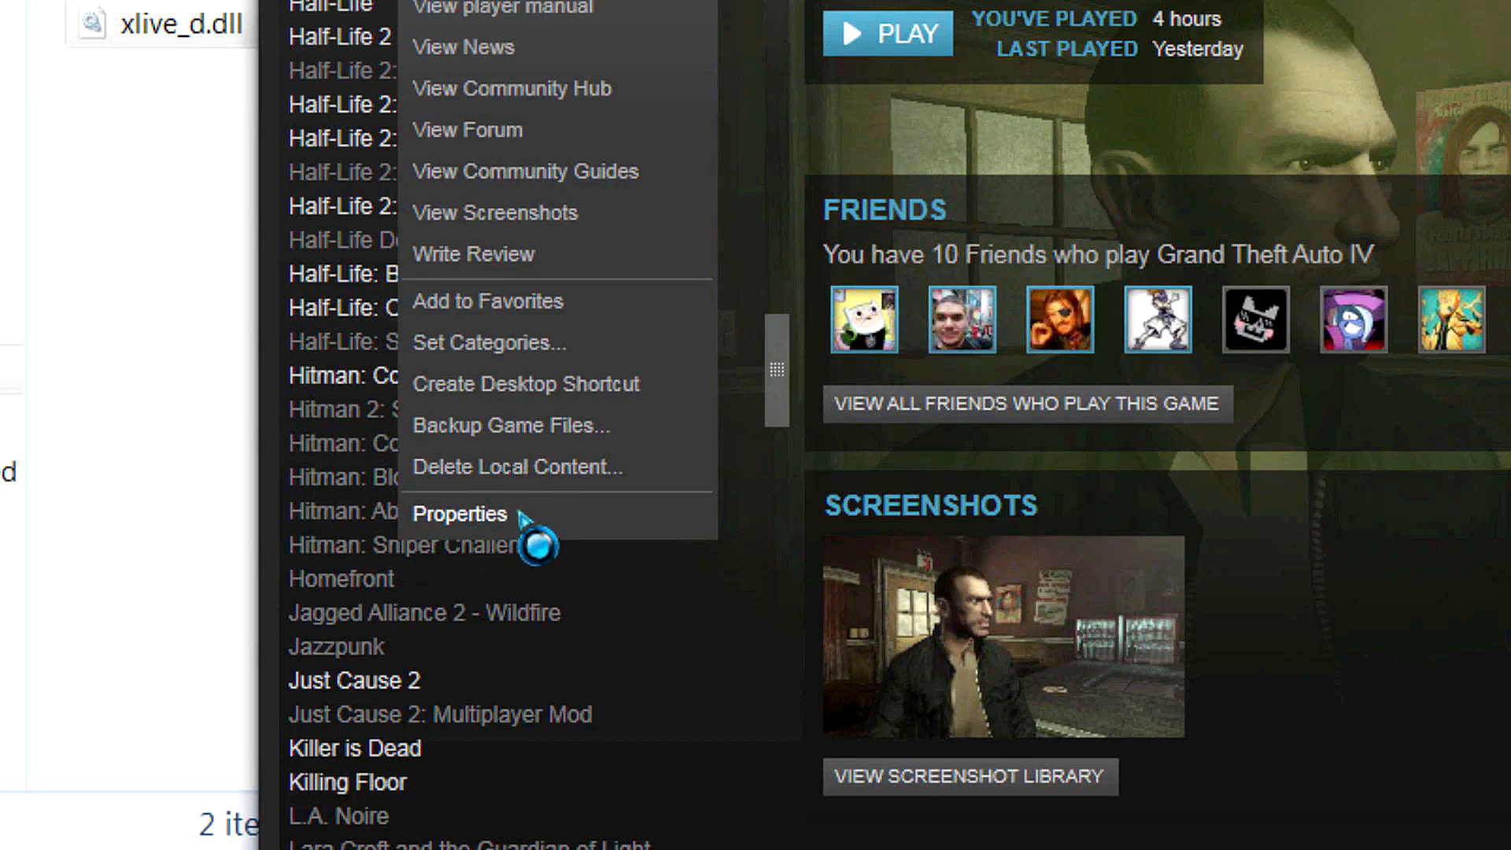
# - Browse Grand Theft Auto IV's local files from its Steam properties, opening the install folder on D:
pyautogui.click(459, 513)
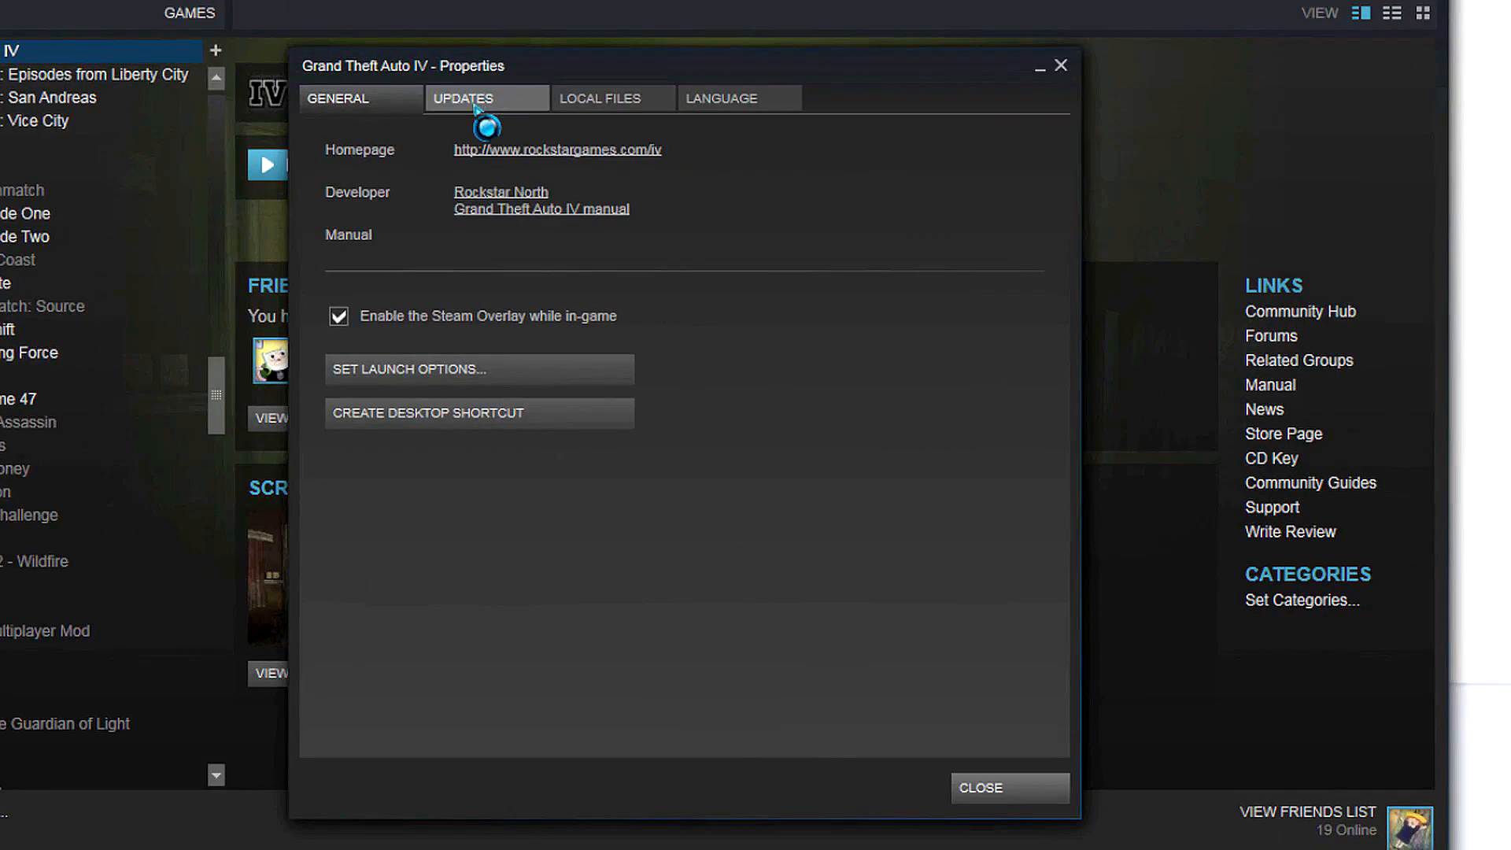
pyautogui.click(600, 98)
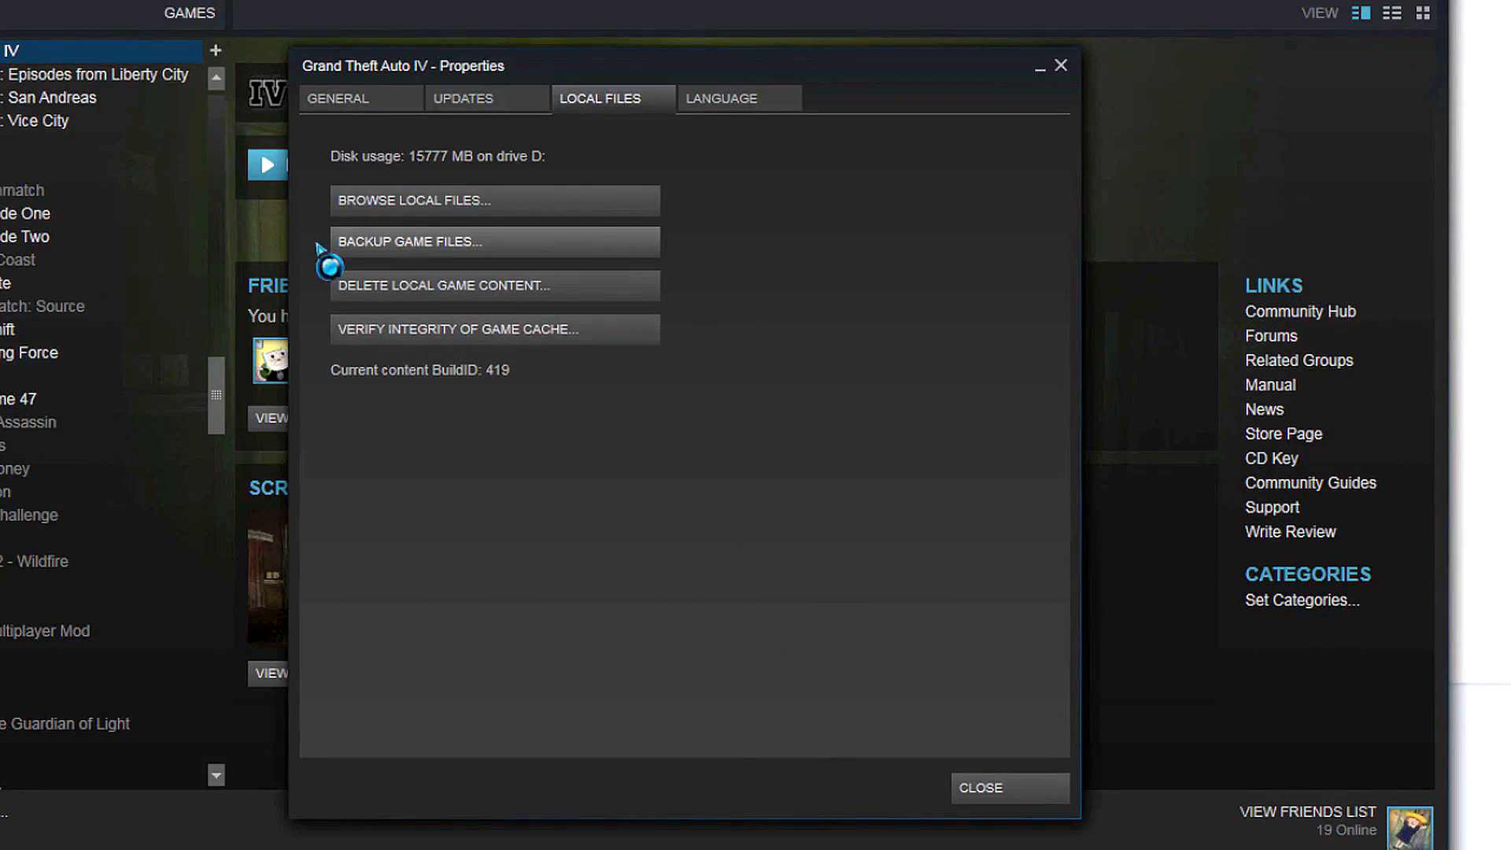
pyautogui.moveTo(425, 329)
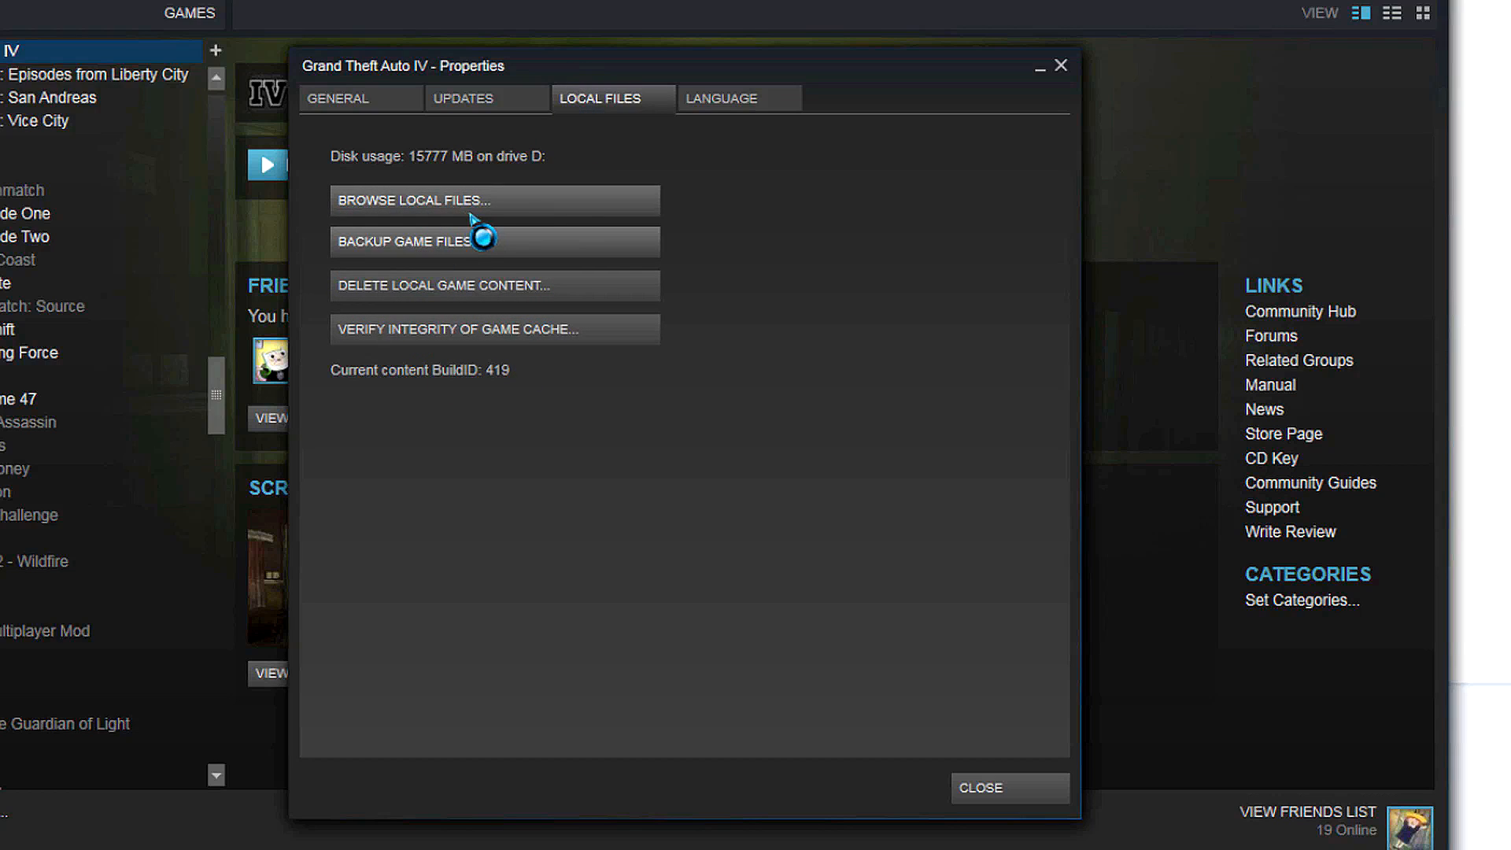
pyautogui.click(444, 199)
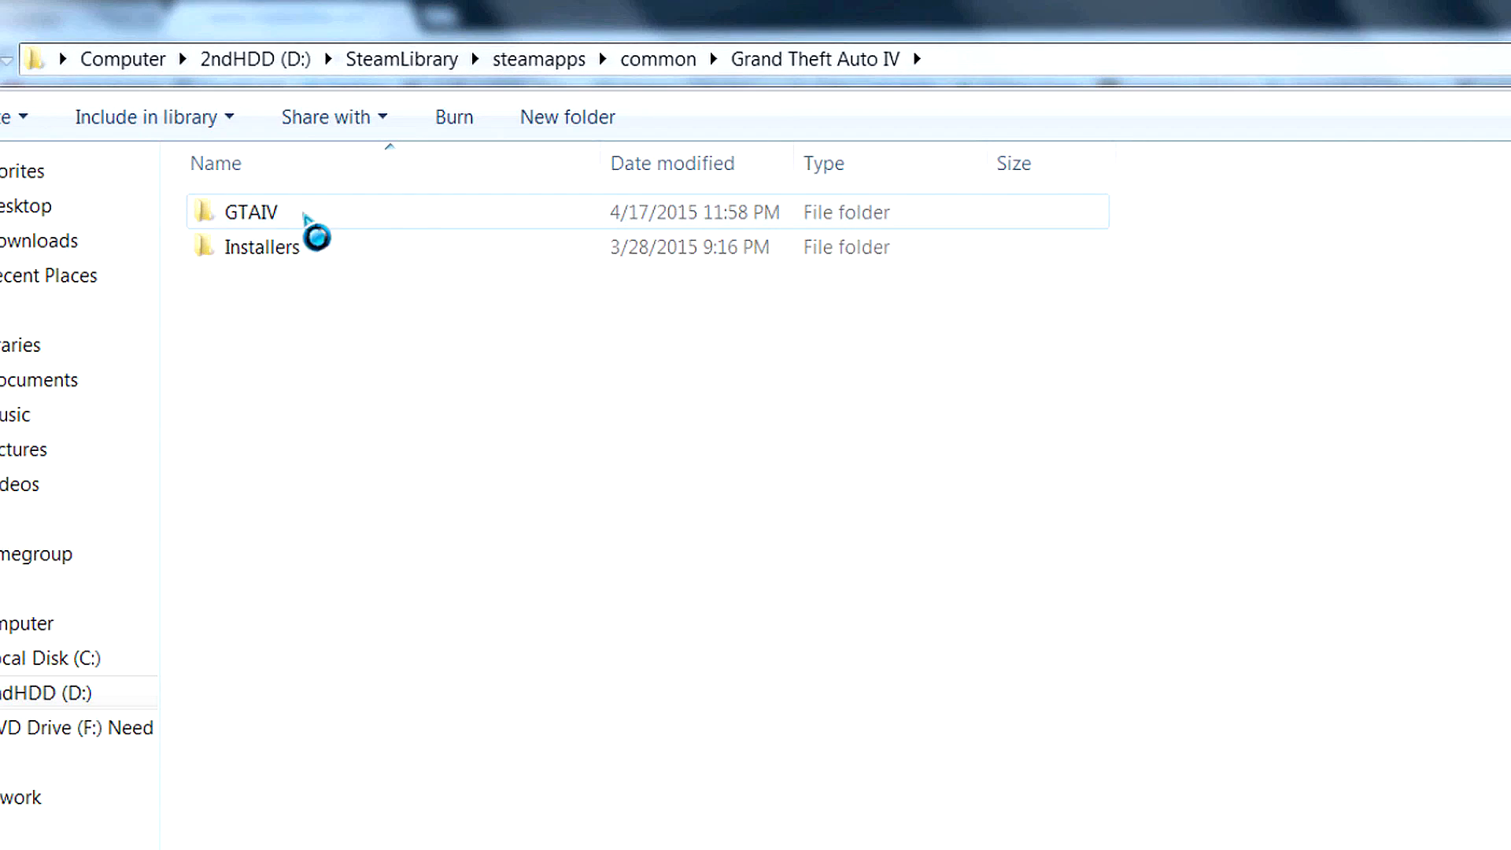
# - Paste xlive.dll and xlive_d.dll into the GTAIV folder, replacing both existing copies
pyautogui.doubleClick(251, 213)
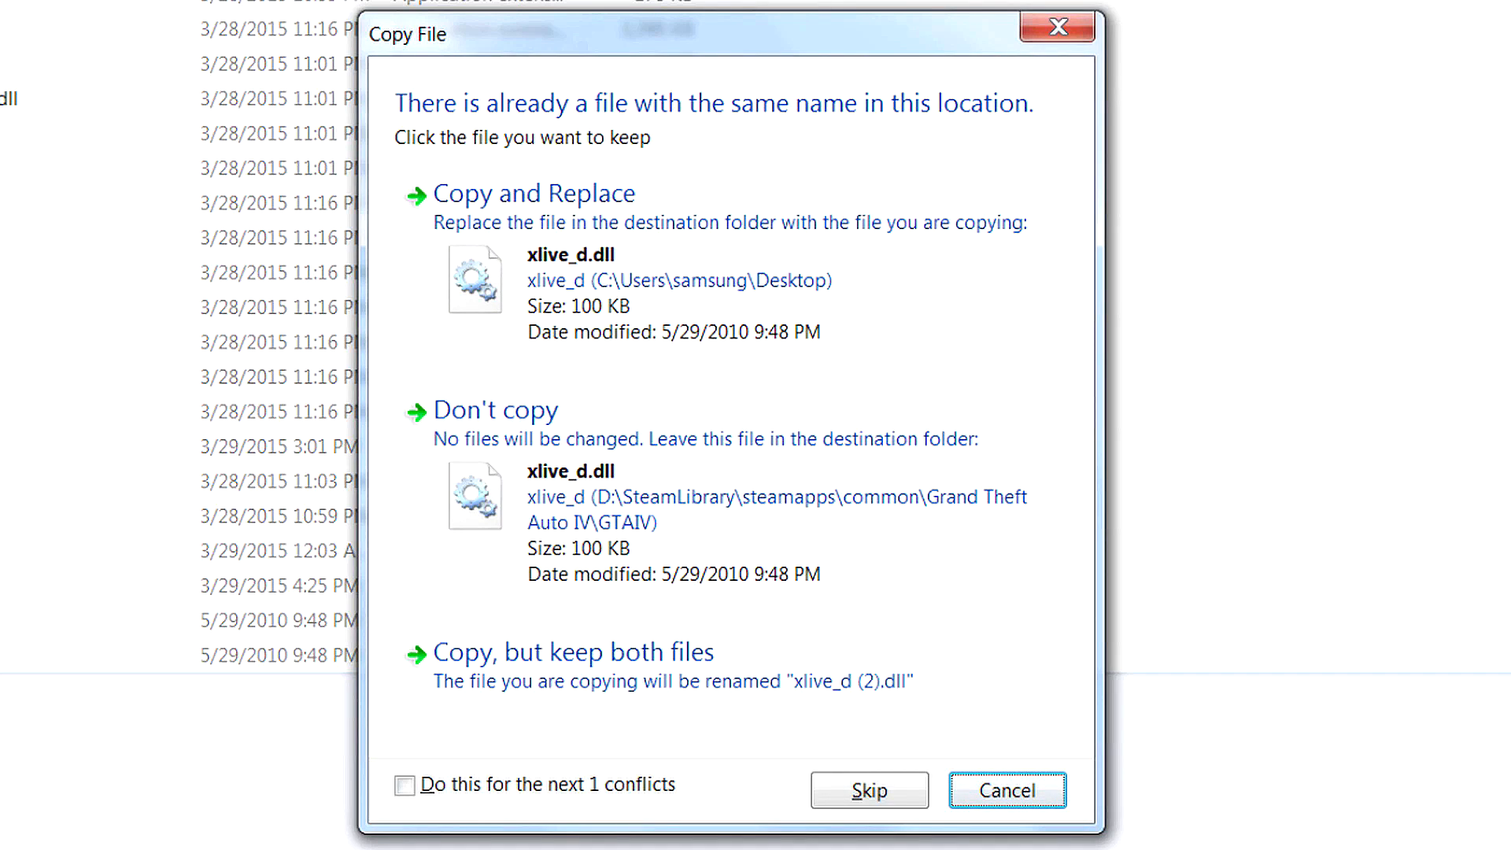
pyautogui.click(403, 784)
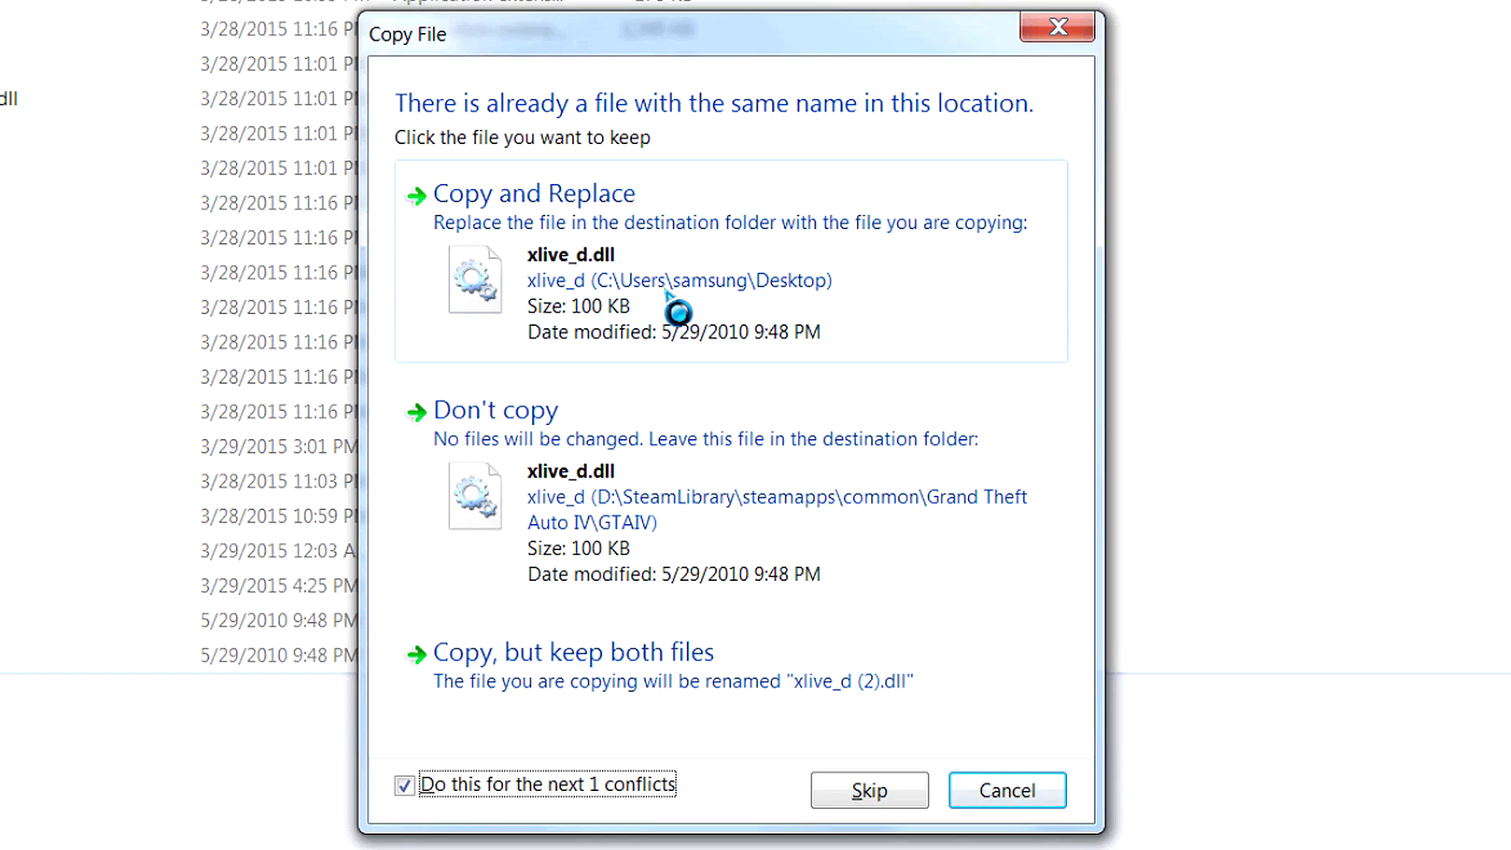
pyautogui.click(530, 194)
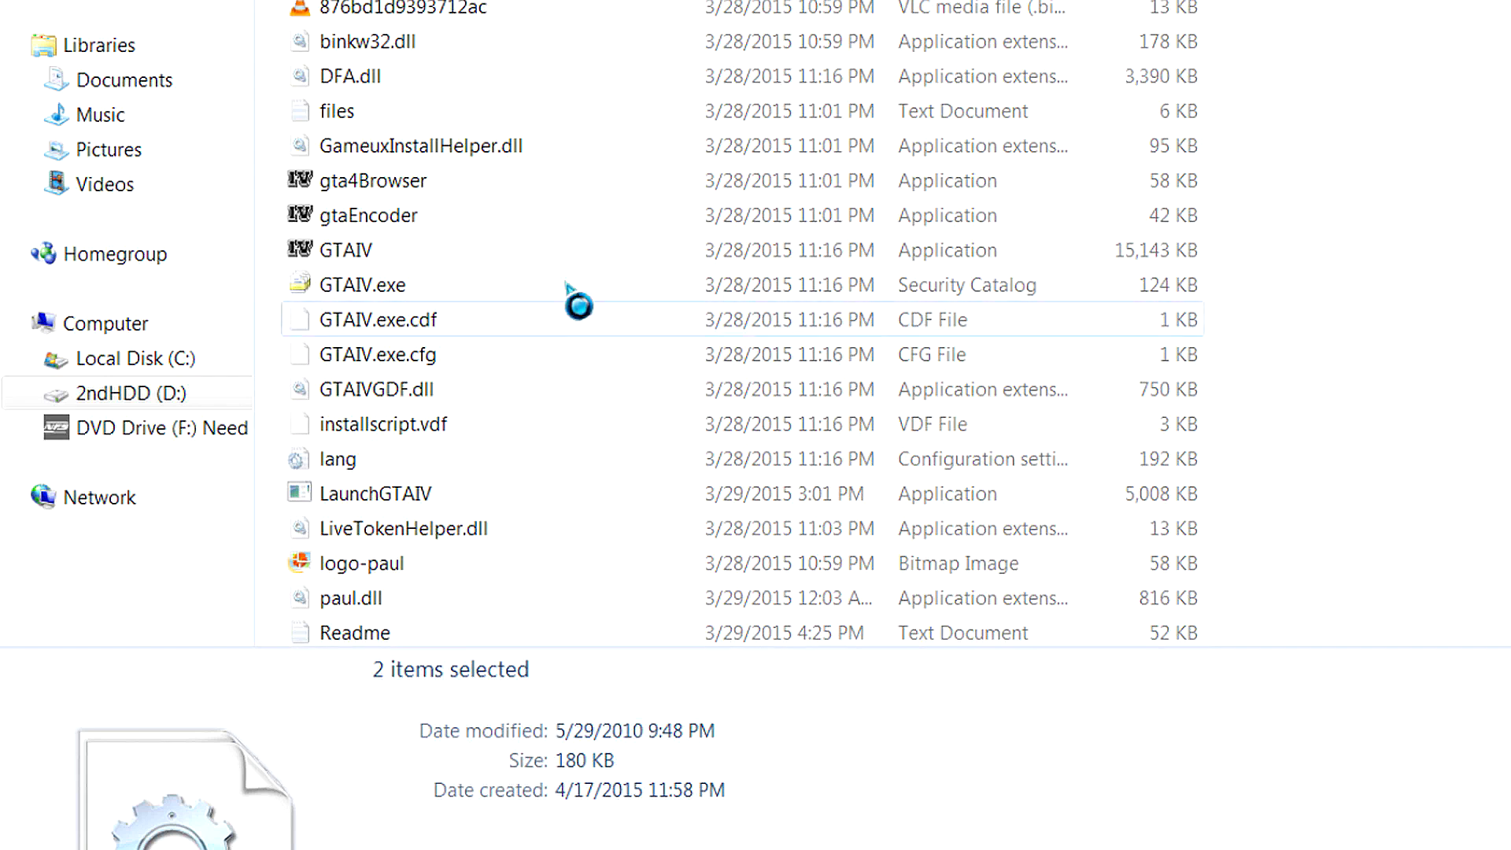
pyautogui.scroll(-3)
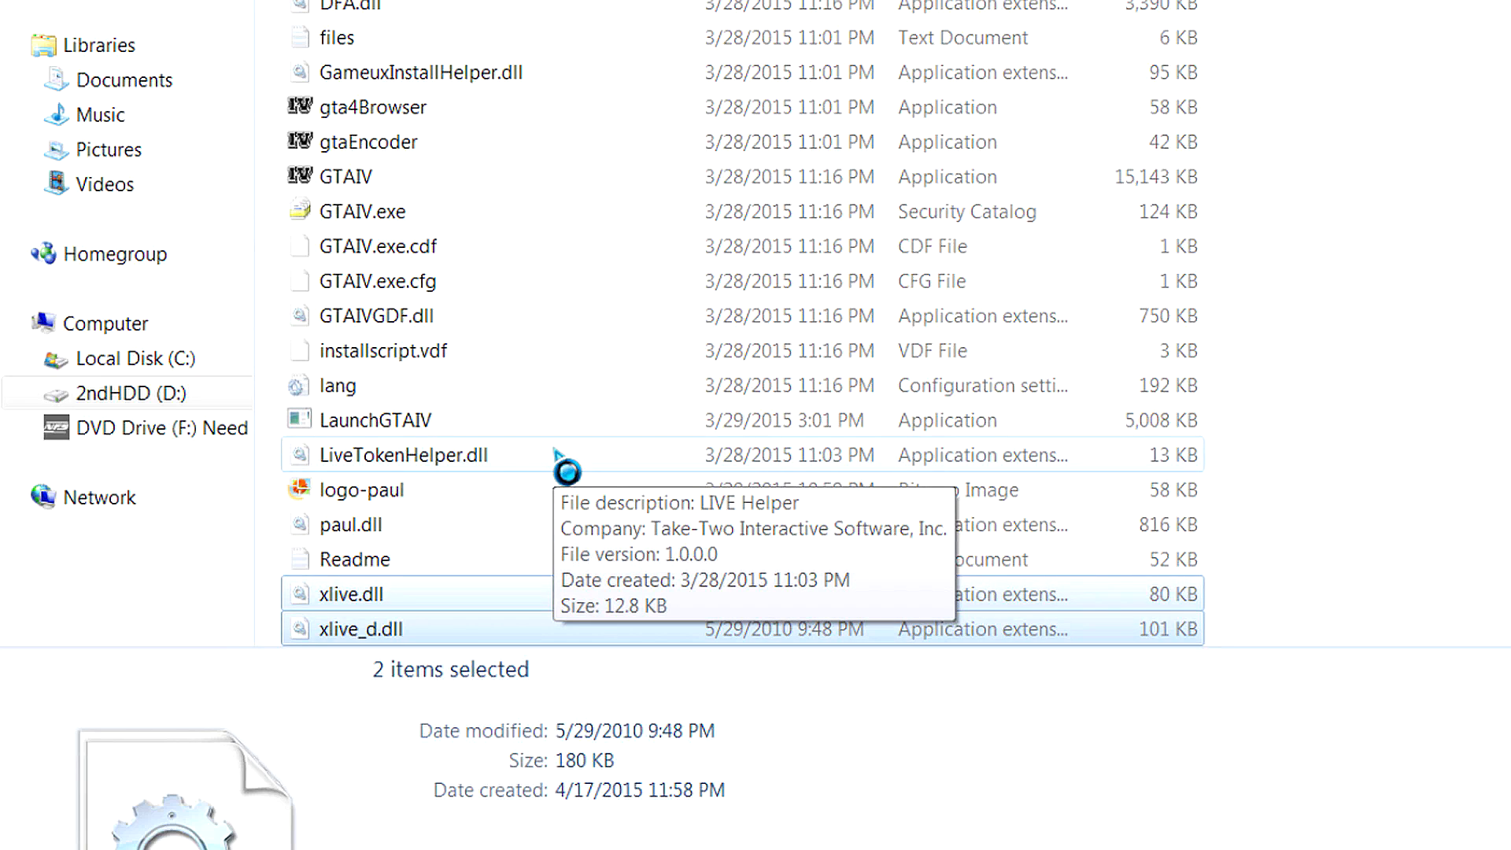
pyautogui.moveTo(356, 573)
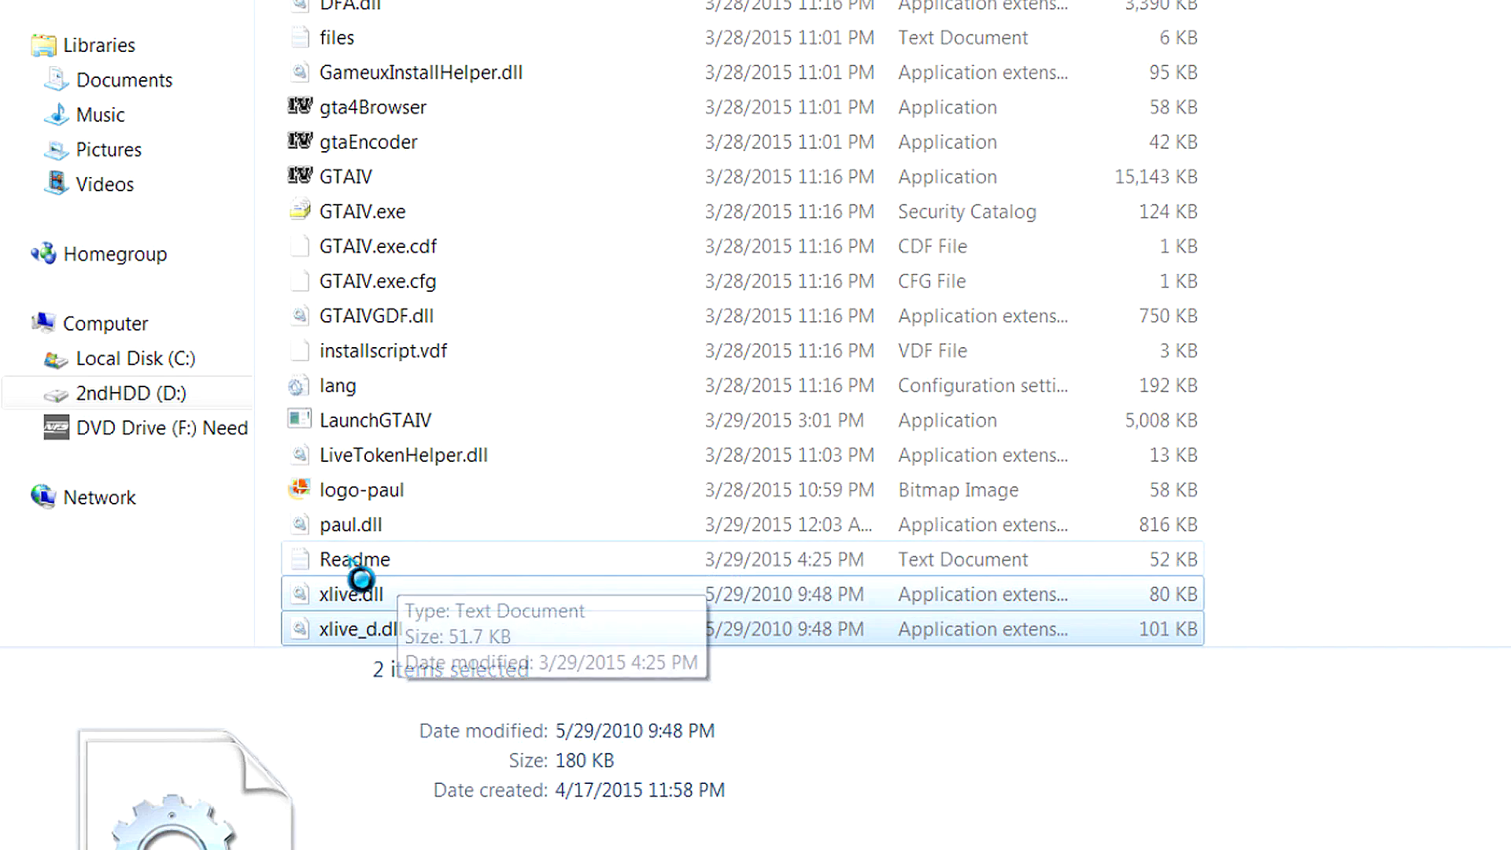
pyautogui.rightClick(342, 175)
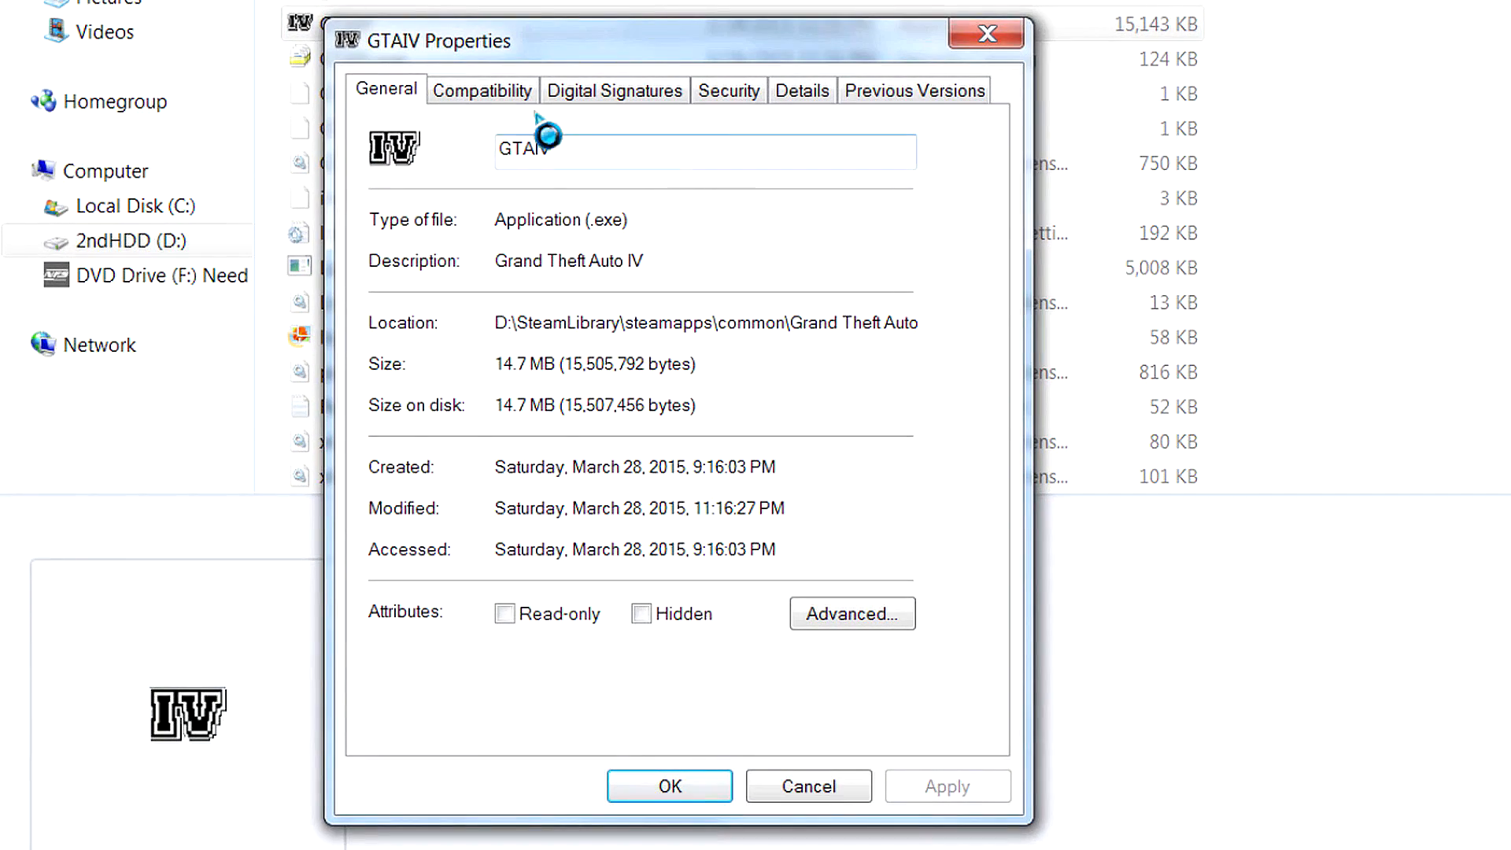
# - Show the Compatibility settings in GTAIV.exe's properties
pyautogui.click(482, 89)
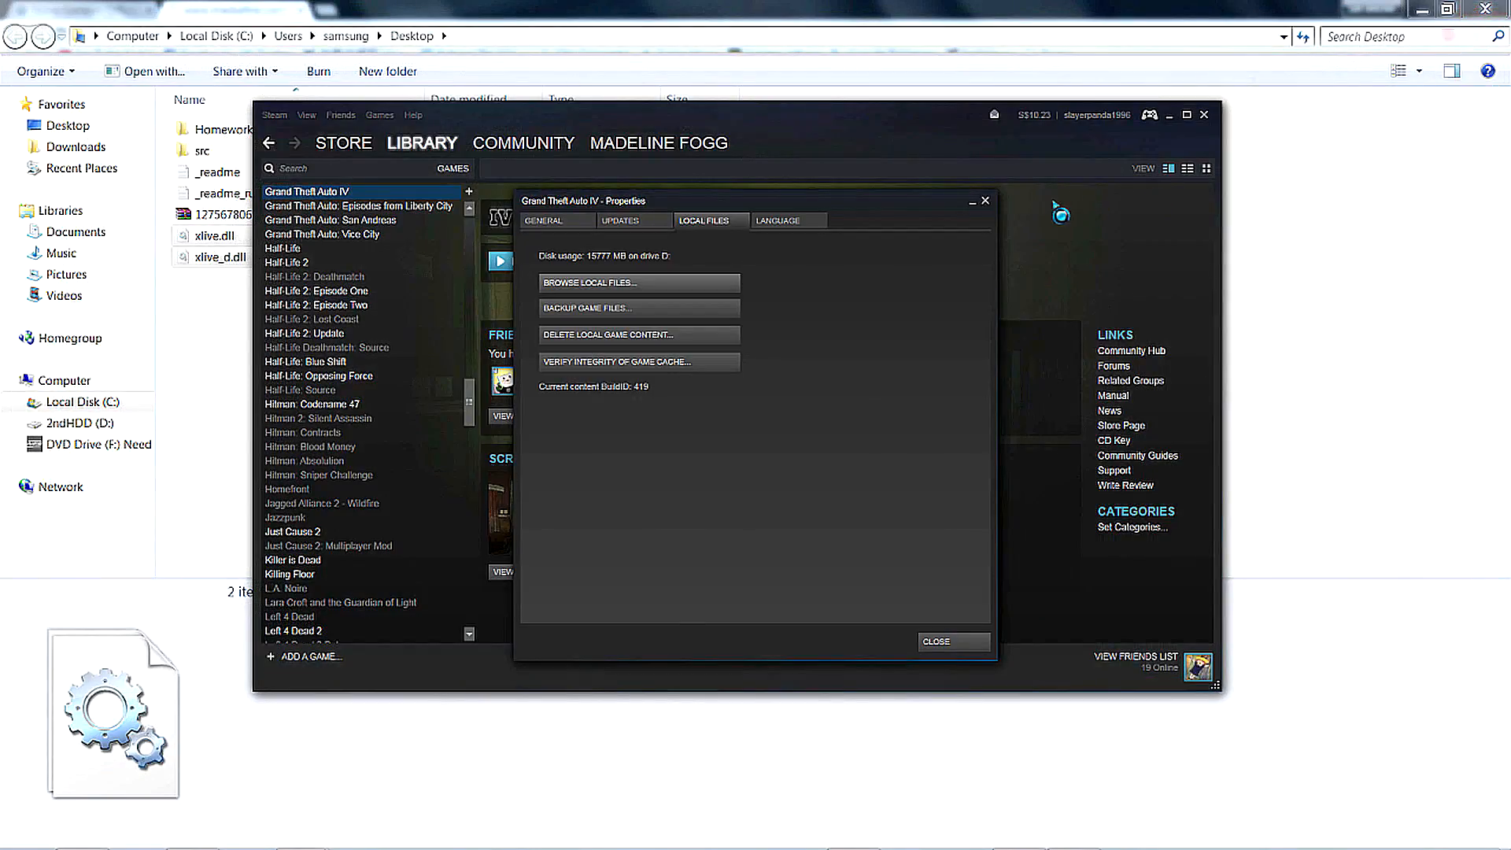
# - Close the Steam game properties, the Steam library window and the Desktop Explorer window
pyautogui.click(954, 642)
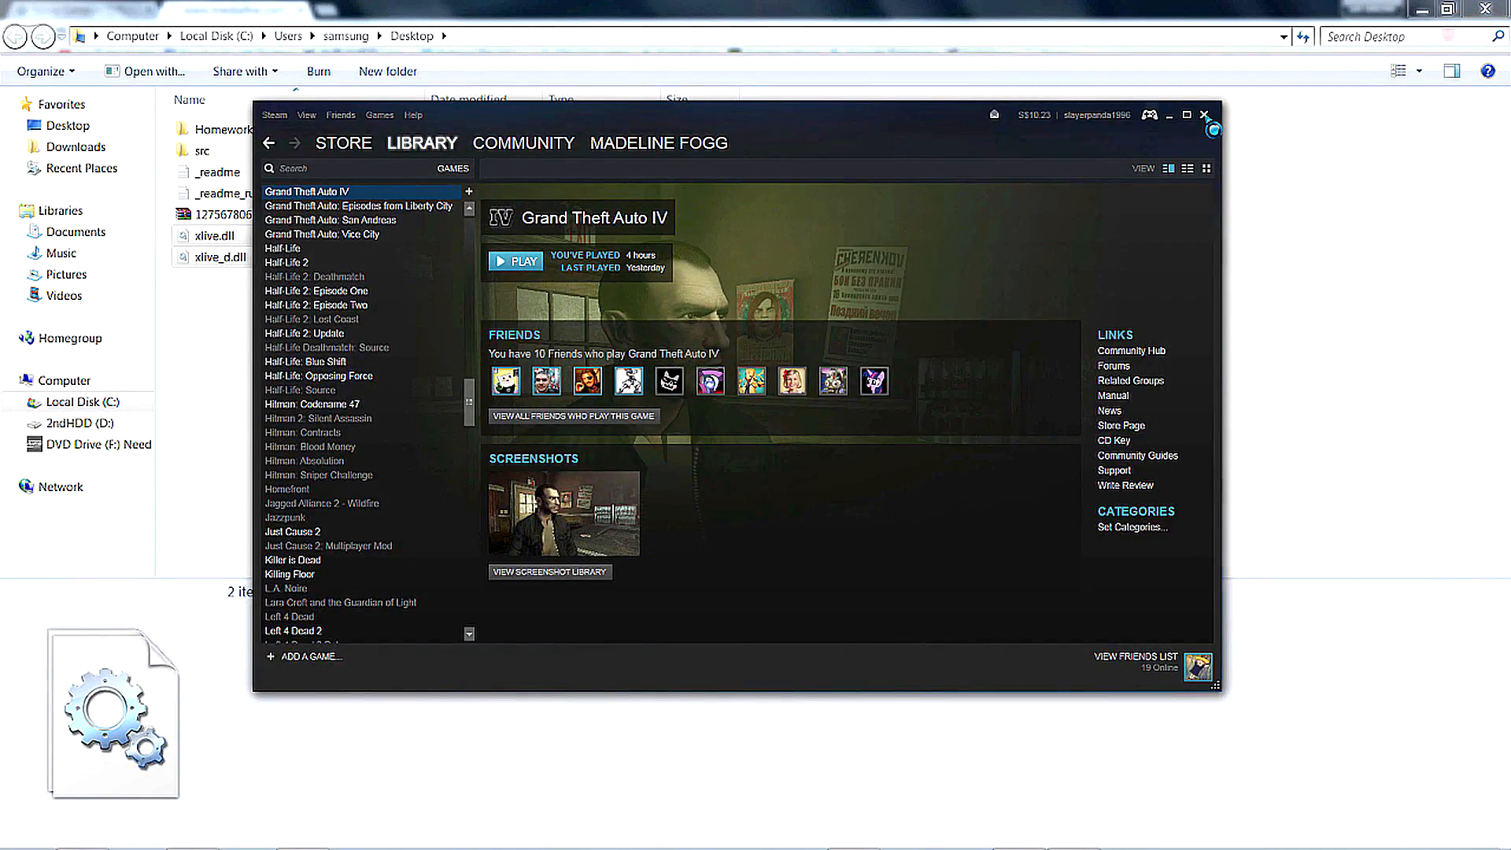
pyautogui.click(1202, 113)
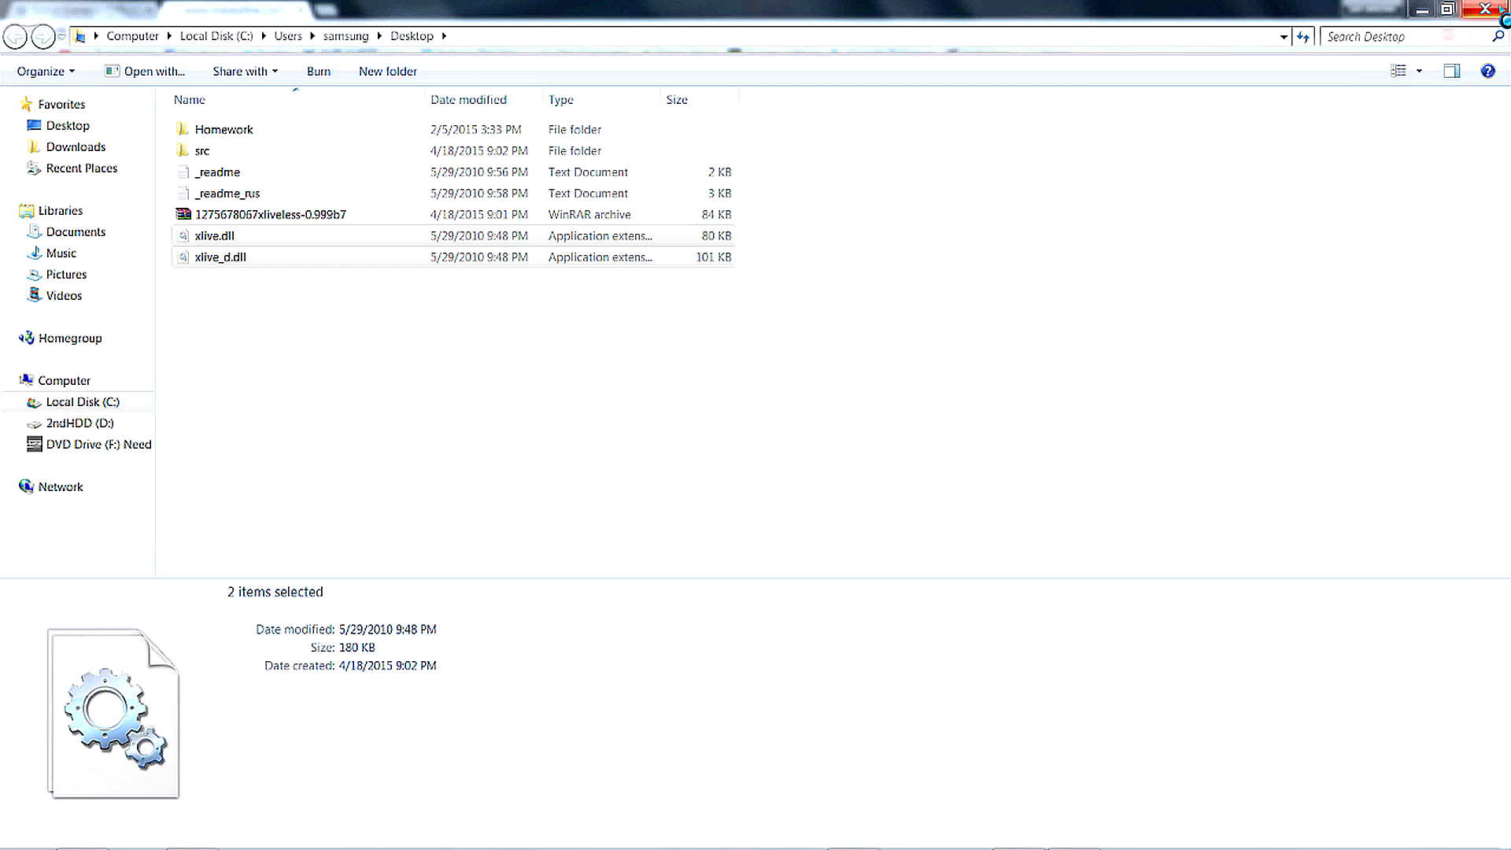
pyautogui.click(1485, 8)
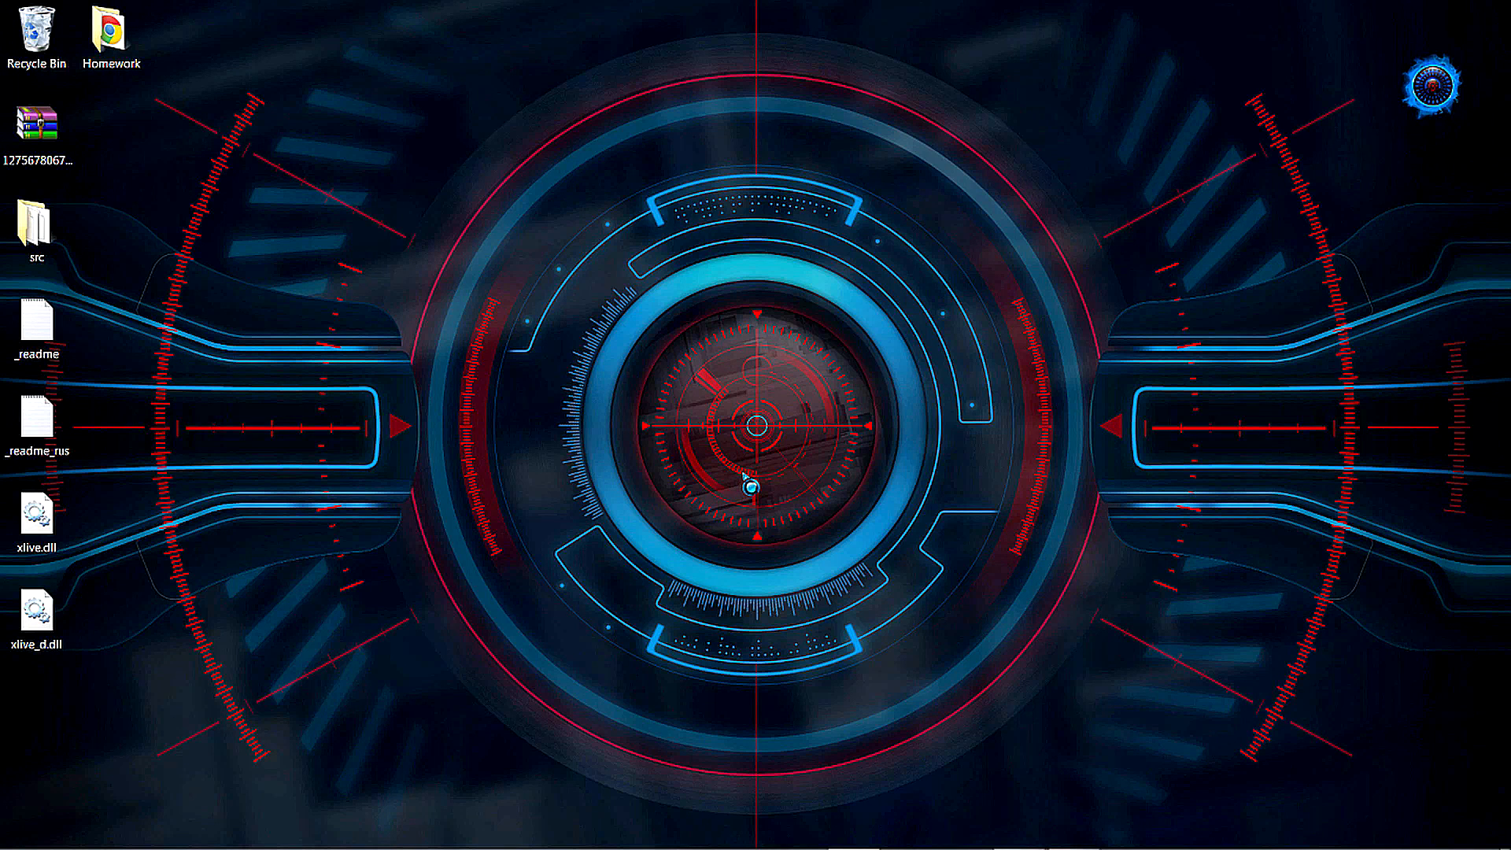